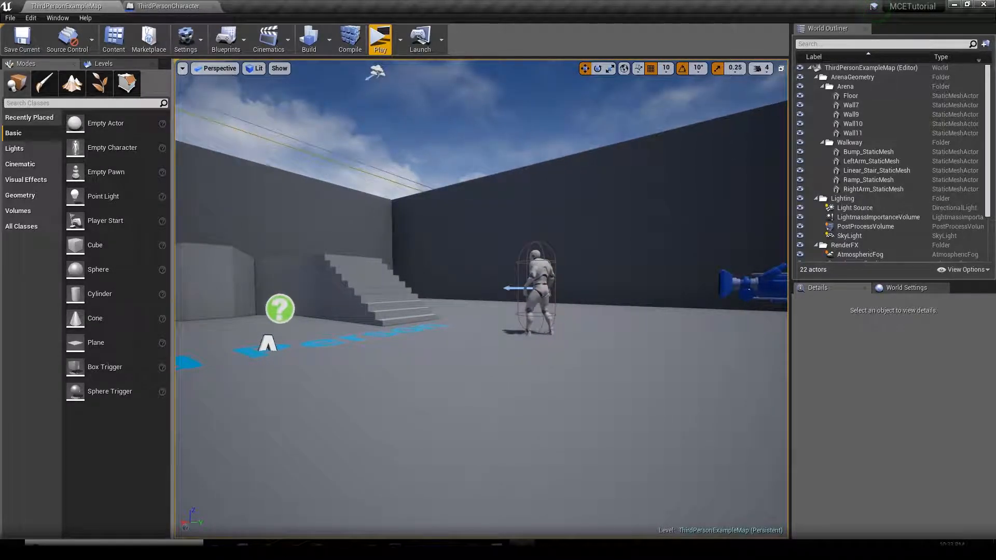
Show the ThirdPersonBP Blueprints folder with its character and game mode assets
click(258, 6)
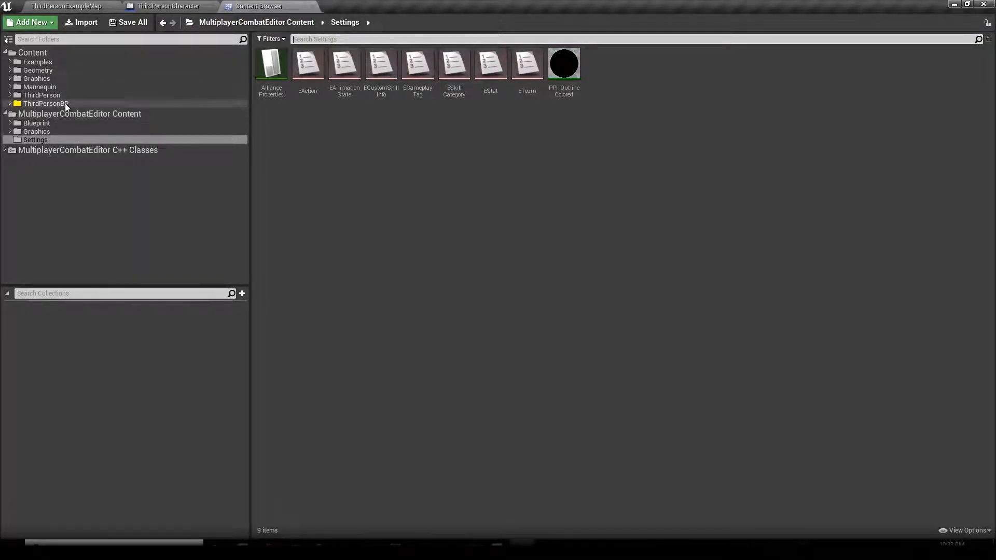
click(46, 104)
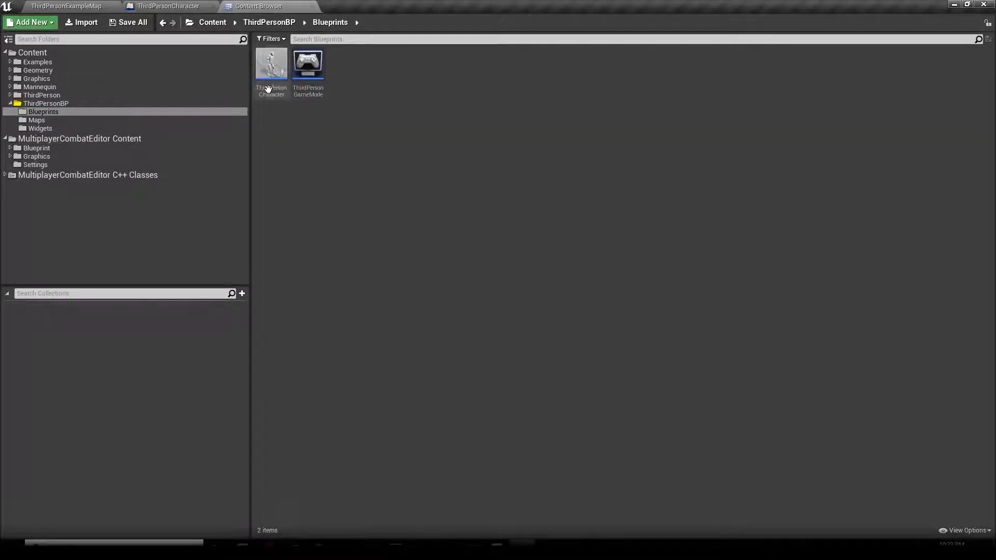
Add a BPC_SkillManager component to the ThirdPersonCharacter blueprint
double_click(271, 63)
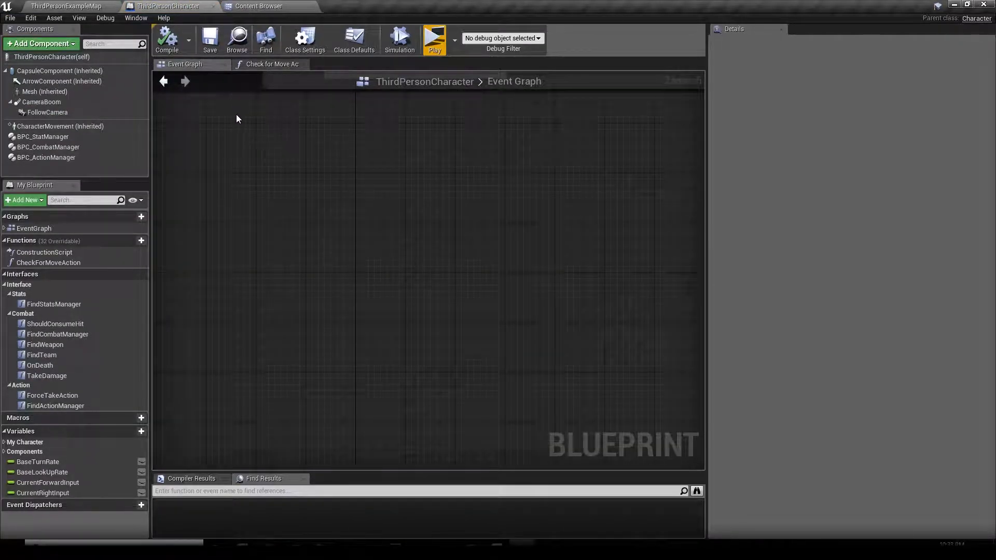
click(41, 44)
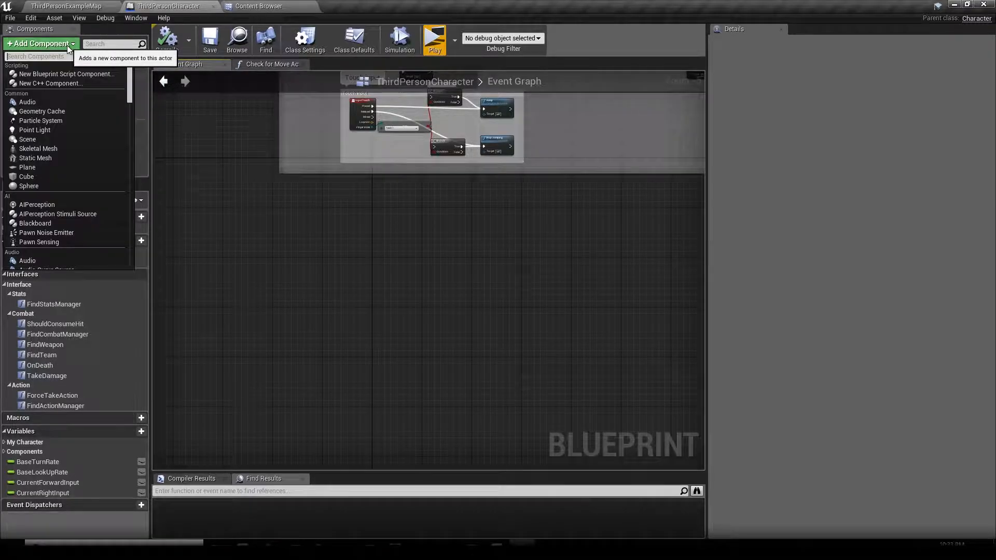
text(skill man)
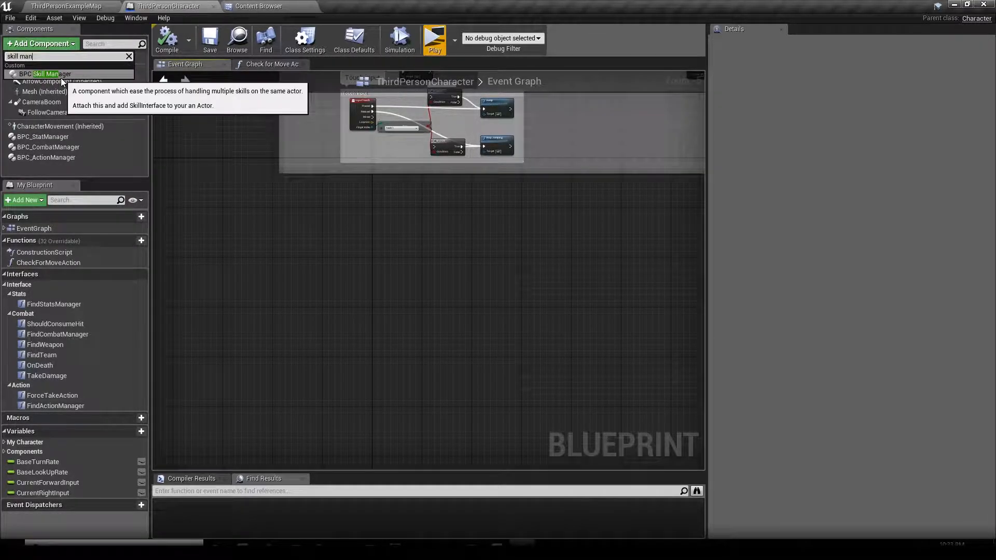
click(45, 73)
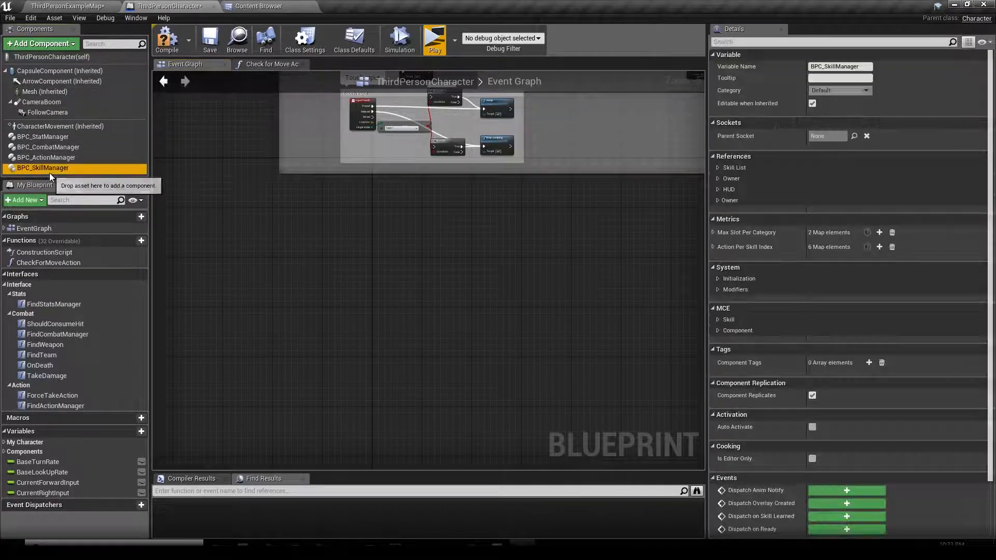
Add the skill manager's Dispatch on Ready and Dispatch on Initialization events to the graph
right_click(43, 168)
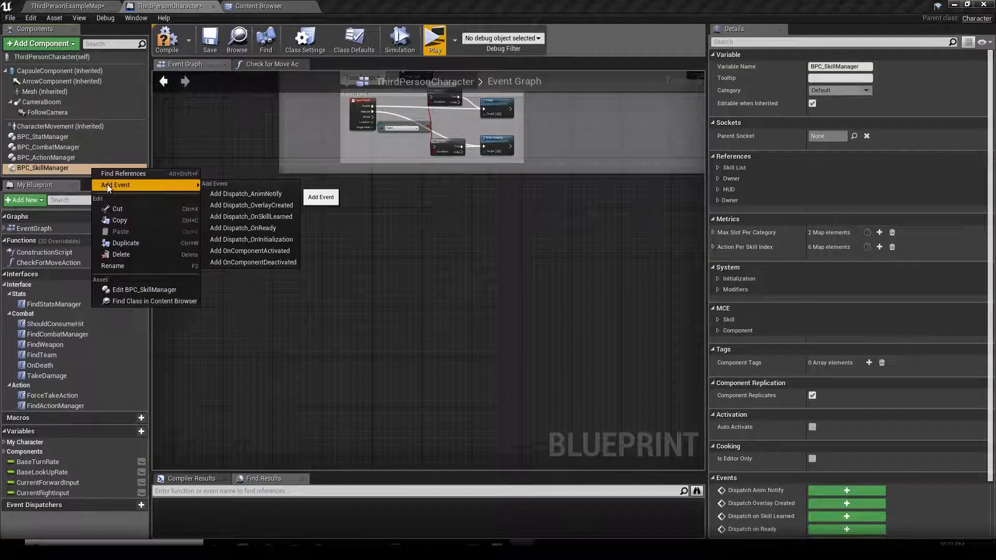
click(168, 221)
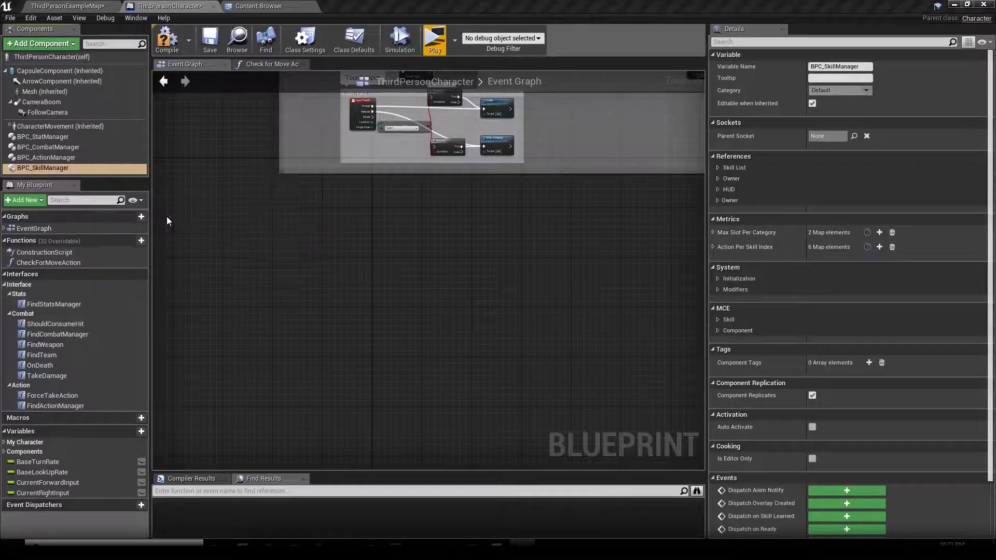
right_click(43, 168)
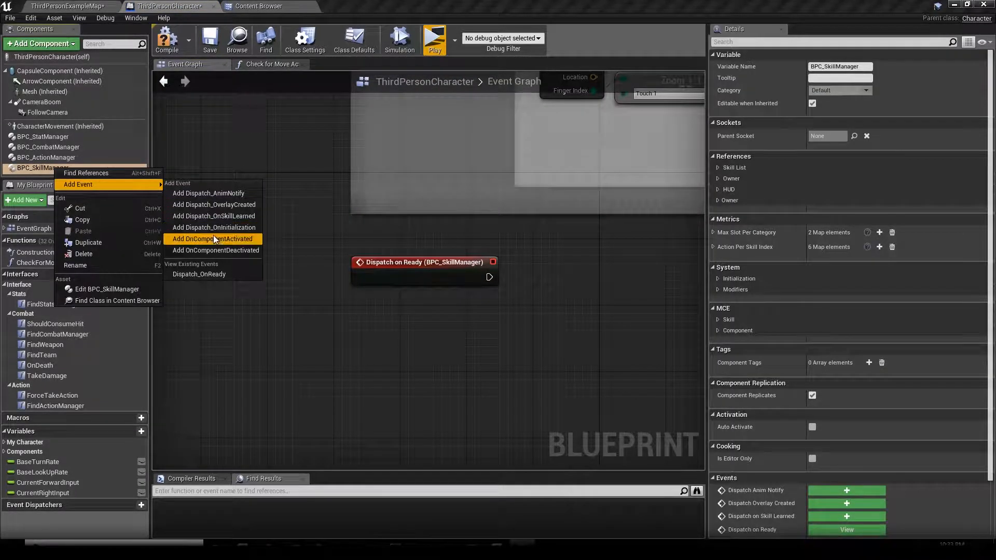
click(214, 227)
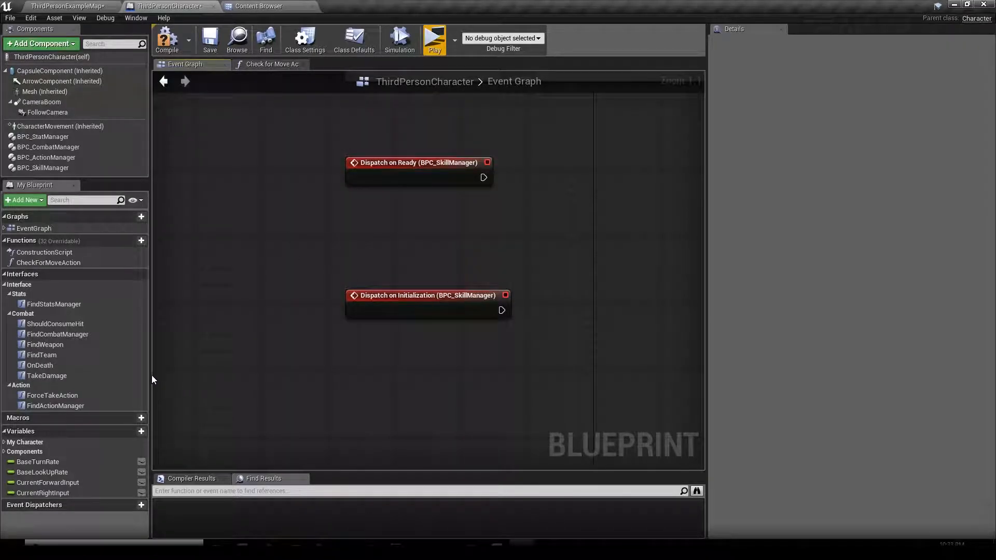
mouse_move(305, 40)
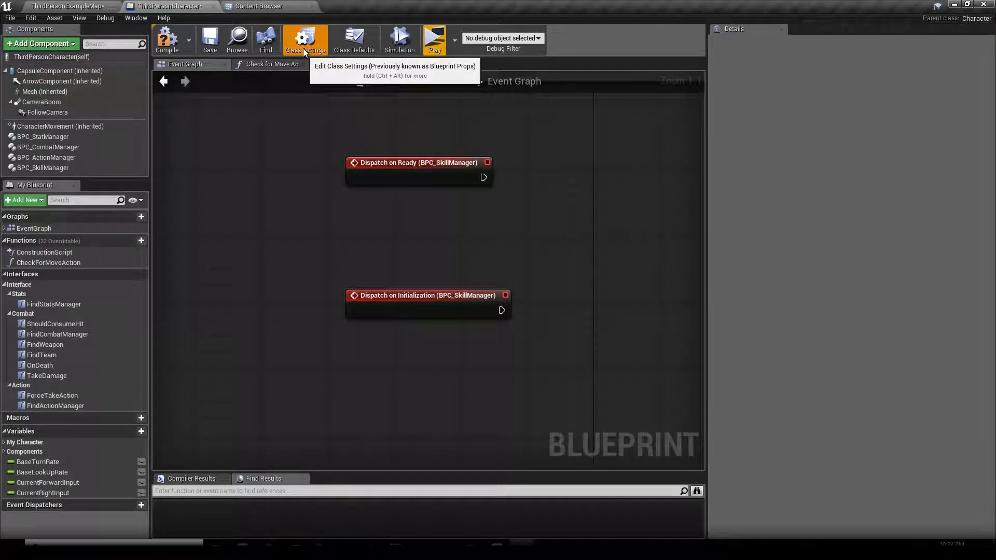
Implement the BPI_Skill interface in Class Settings, exposing its FindSkillManager function
click(305, 39)
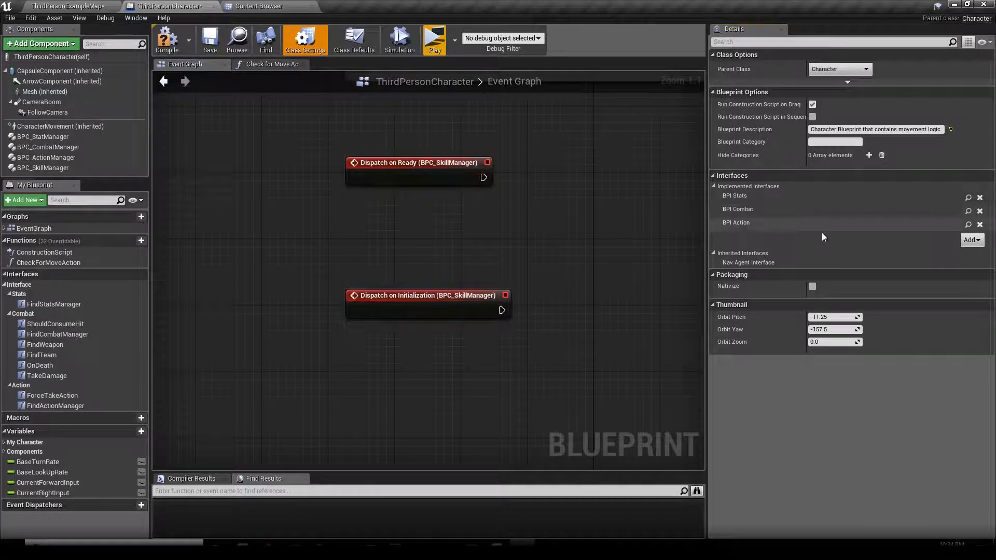
click(971, 240)
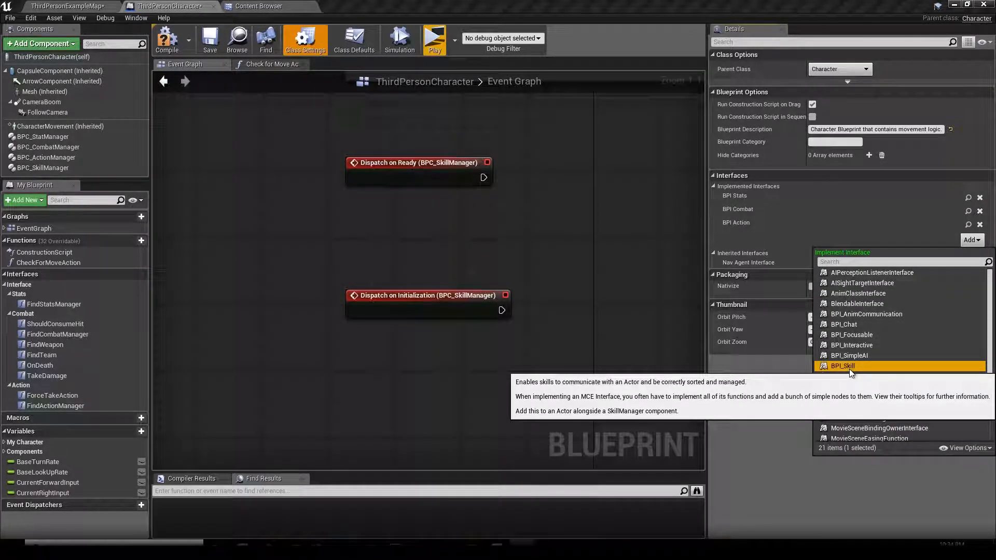
click(842, 366)
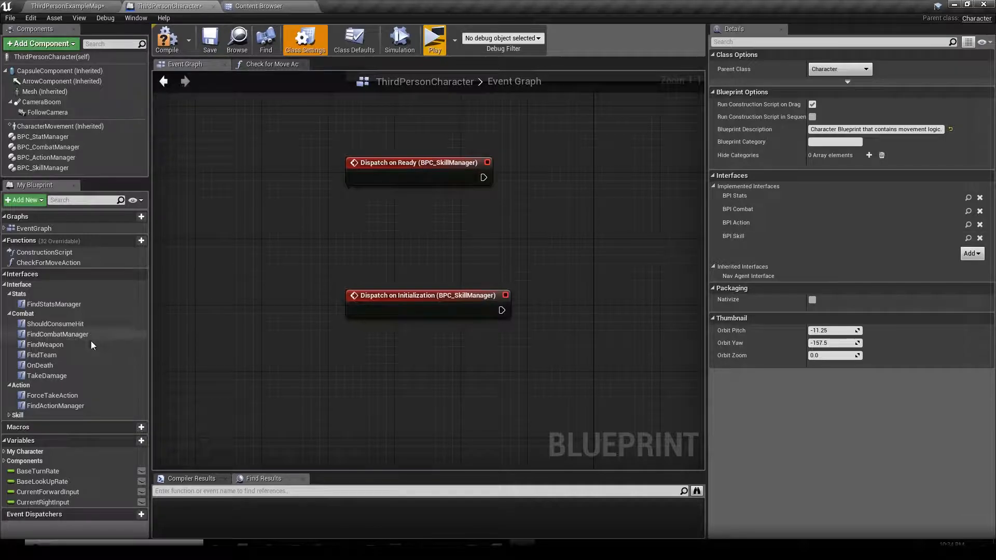
click(15, 416)
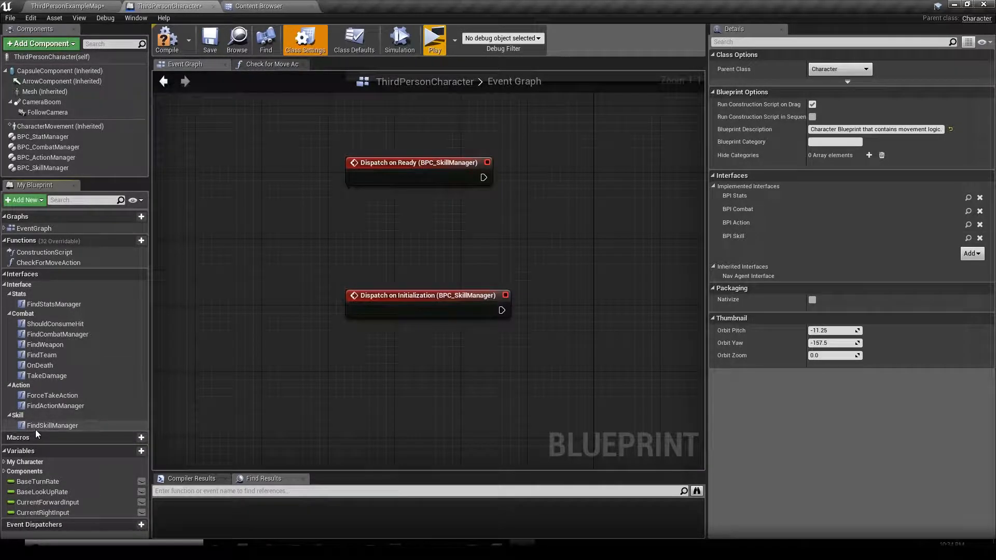
mouse_move(52, 425)
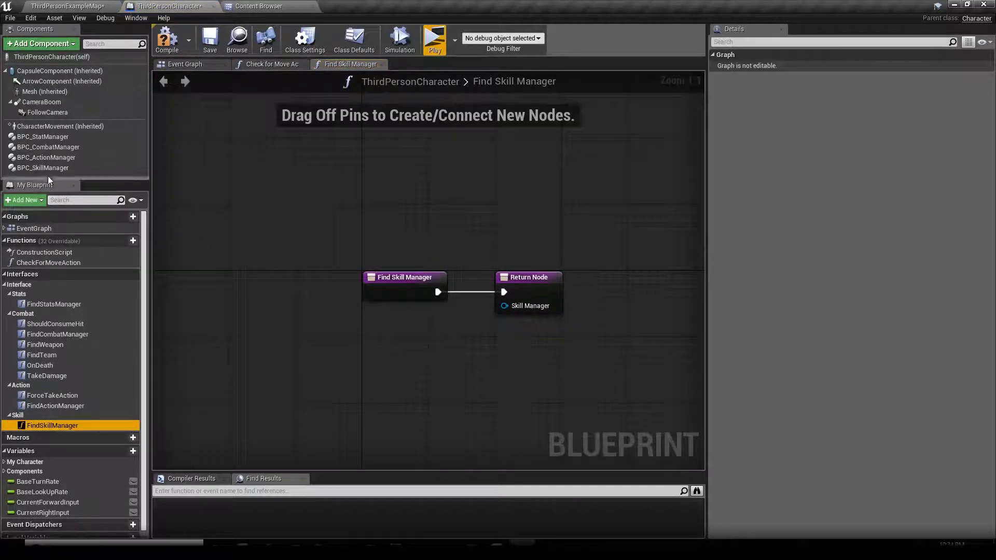
Make FindSkillManager return the BPC_SkillManager component and compile the blueprint
click(43, 168)
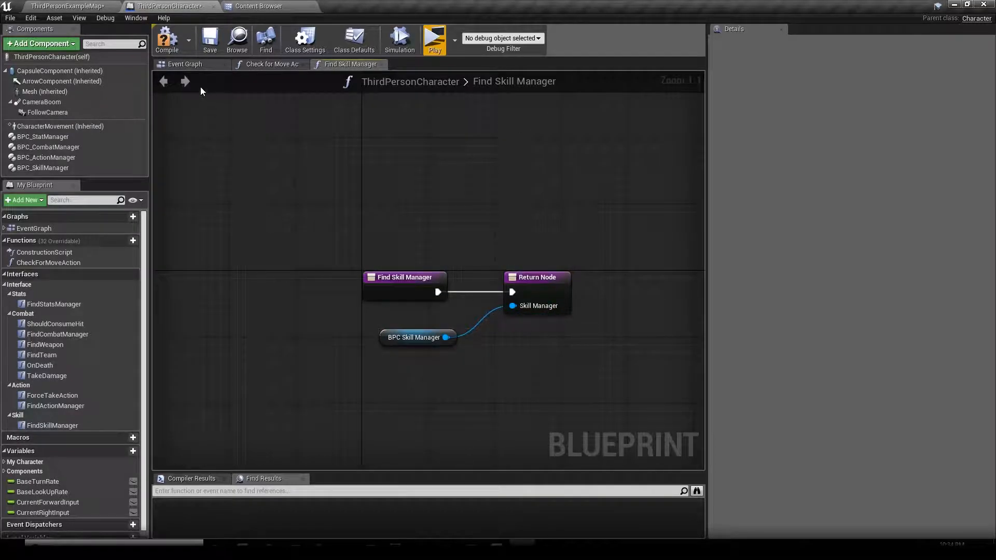
mouse_move(167, 40)
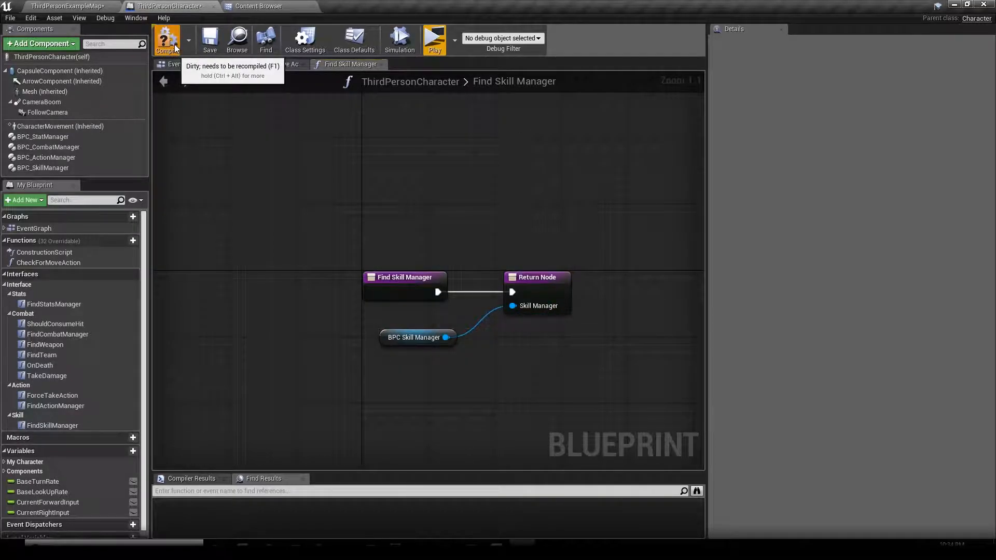
click(166, 38)
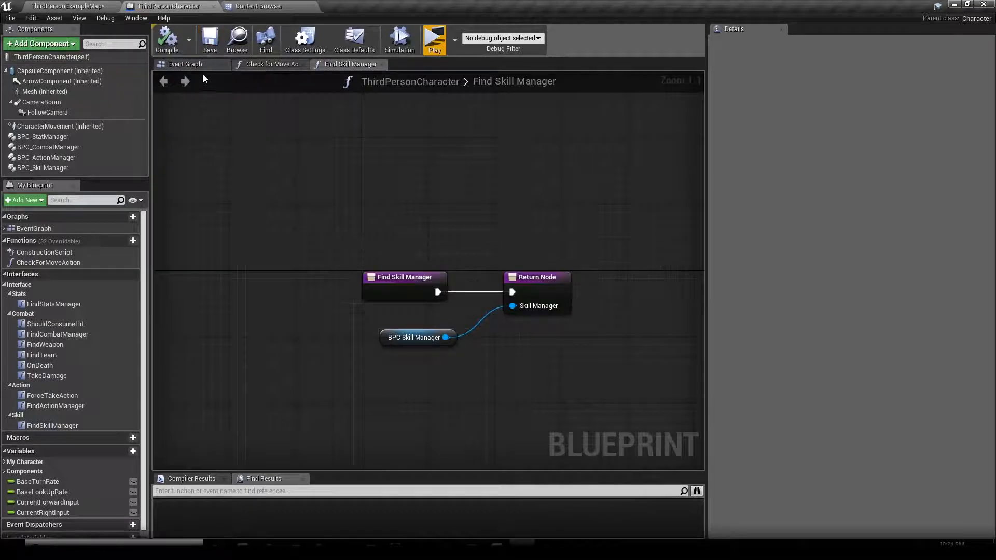
click(185, 64)
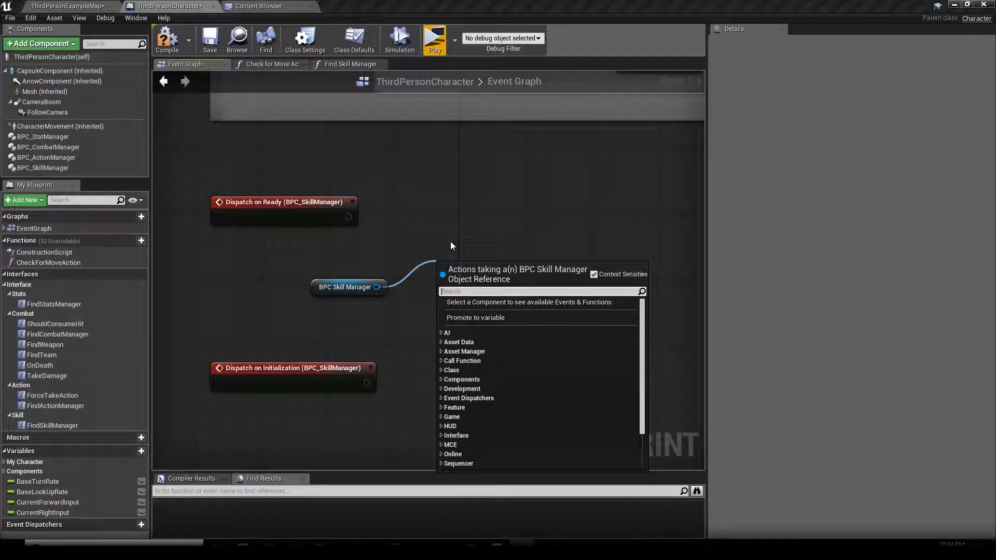
Add a Setup References node on BPC Skill Manager after Dispatch on Initialization
text(setup)
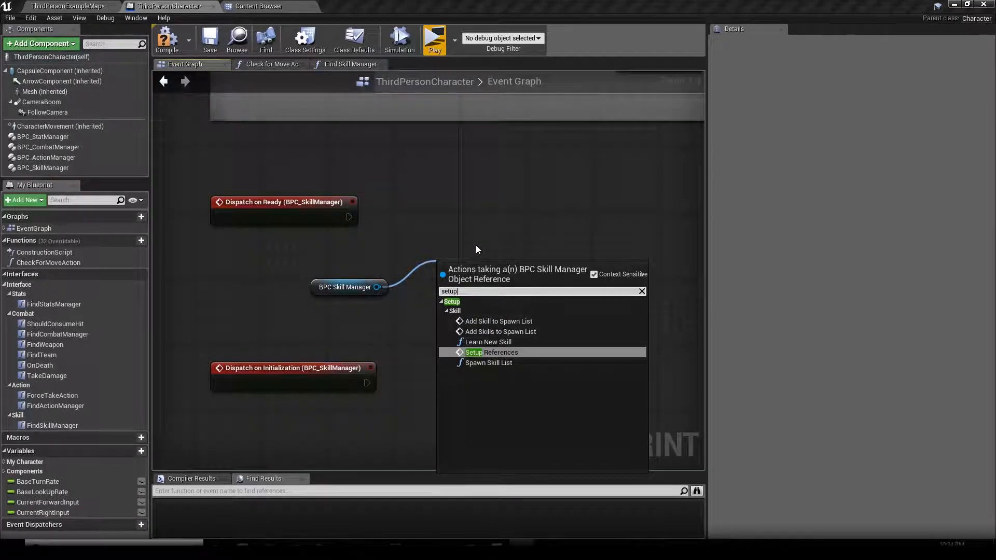
mouse_move(508, 367)
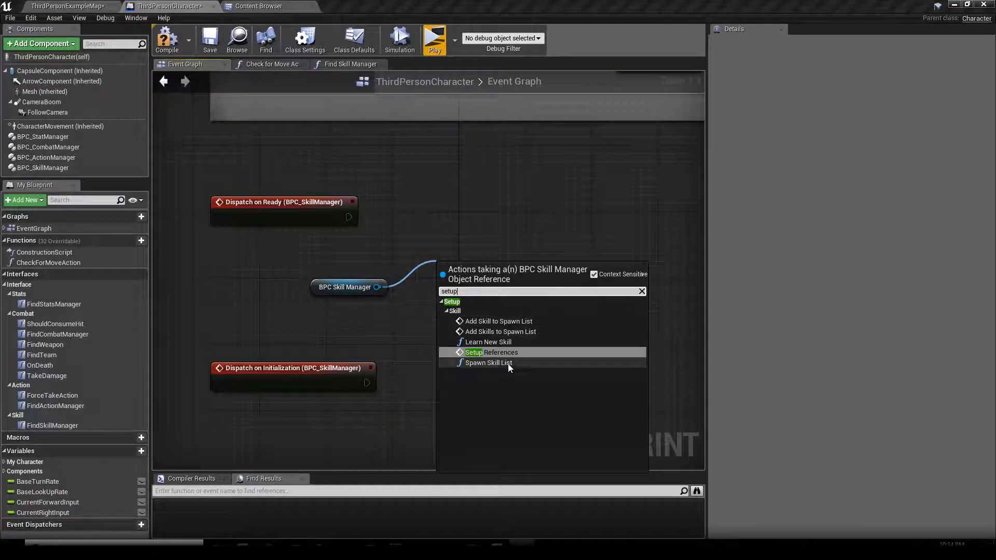
mouse_move(492, 353)
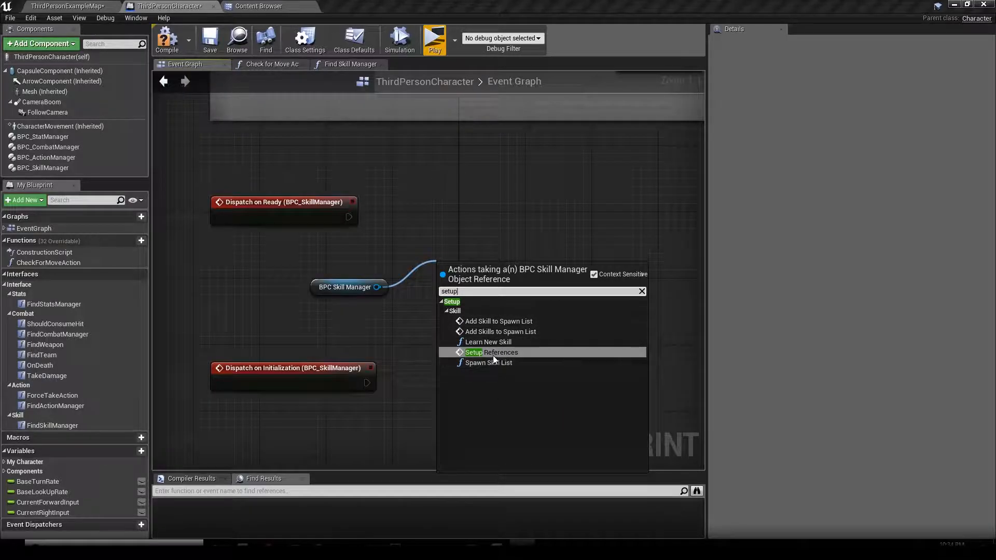
mouse_move(491, 352)
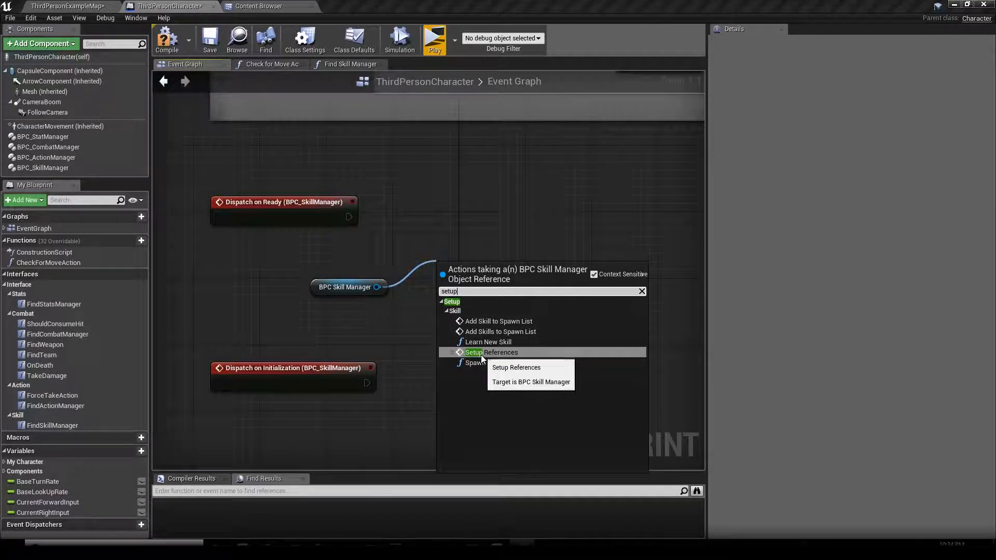
mouse_move(492, 331)
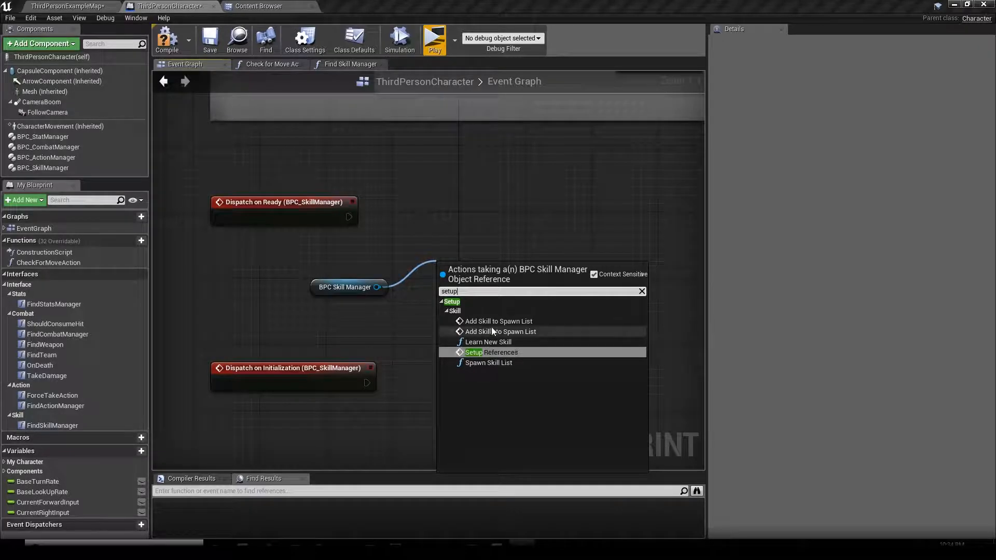
mouse_move(478, 383)
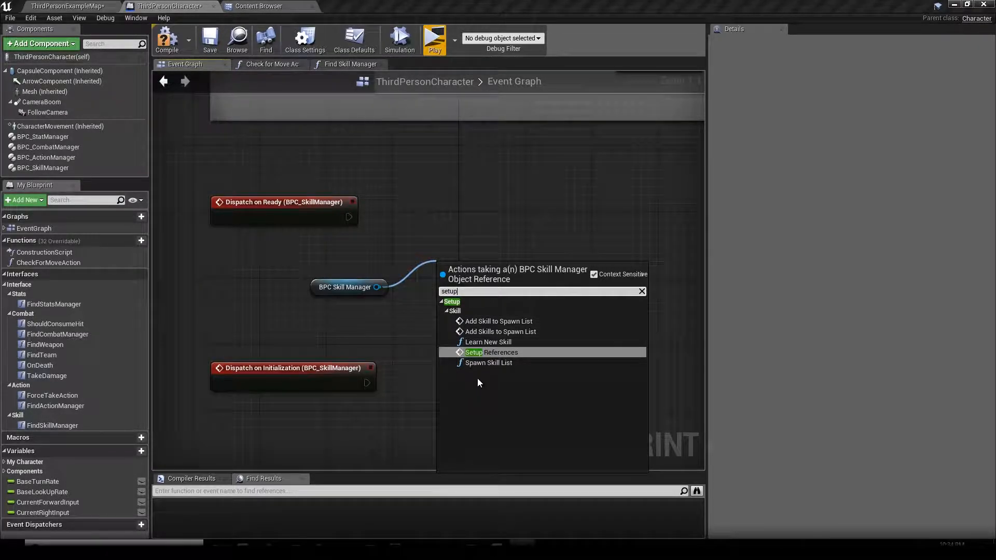
click(491, 351)
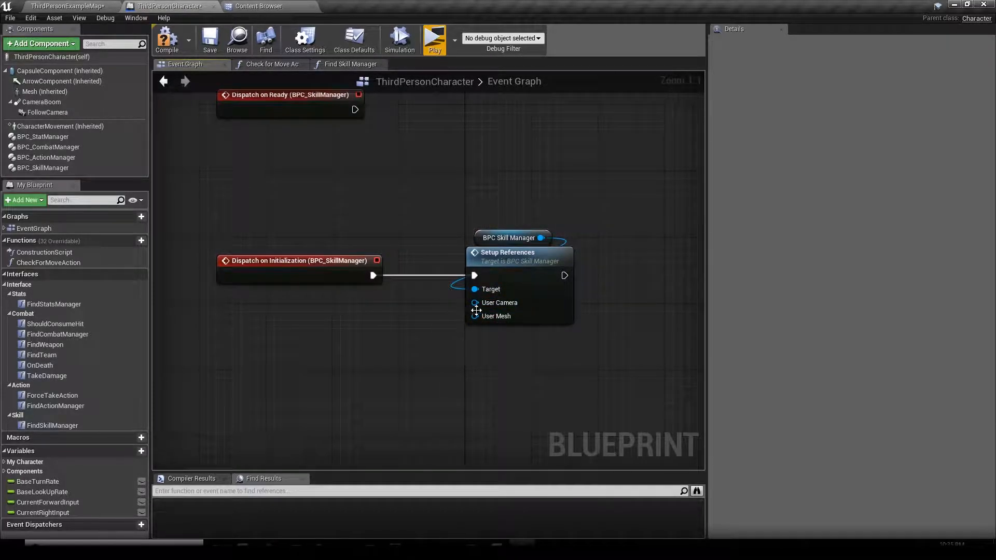
mouse_move(499, 302)
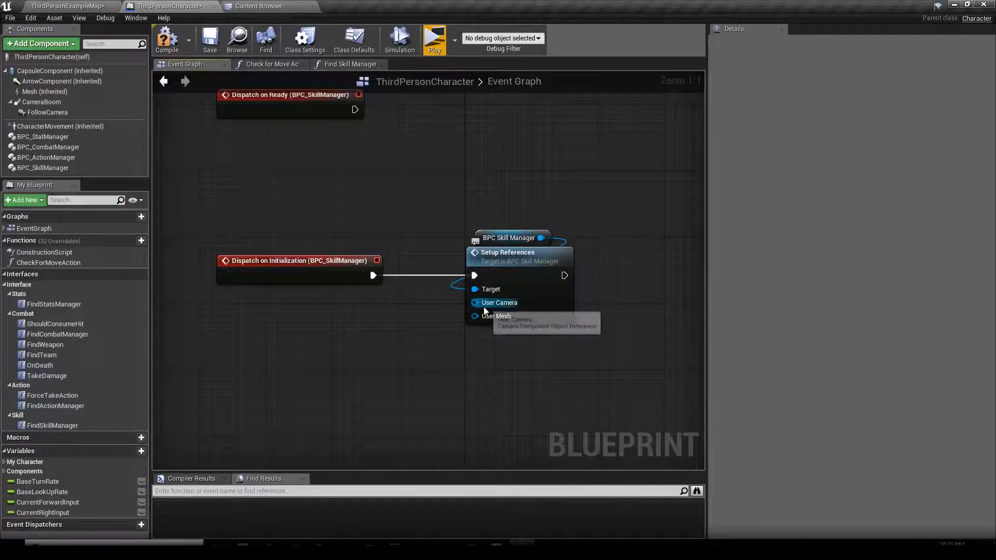
mouse_move(418, 321)
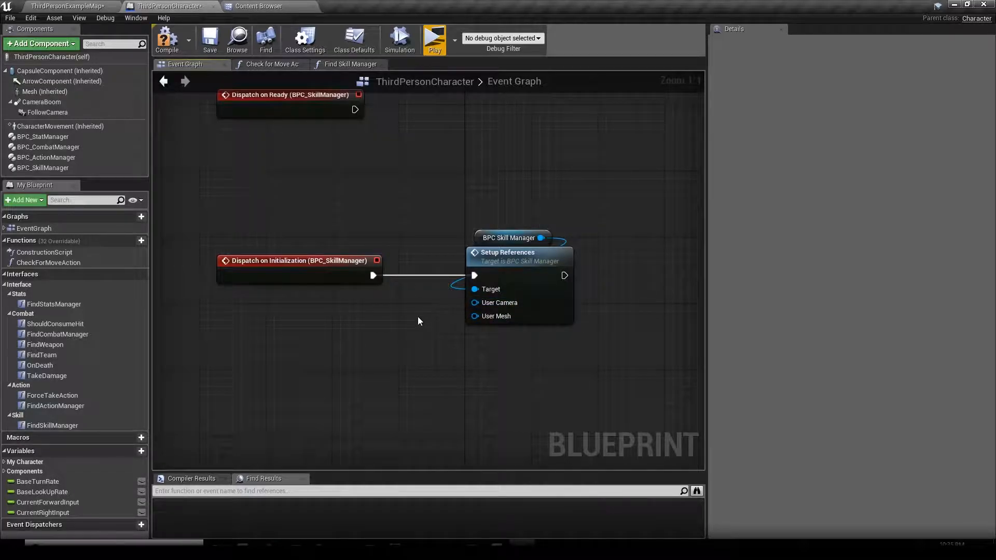
mouse_move(496, 317)
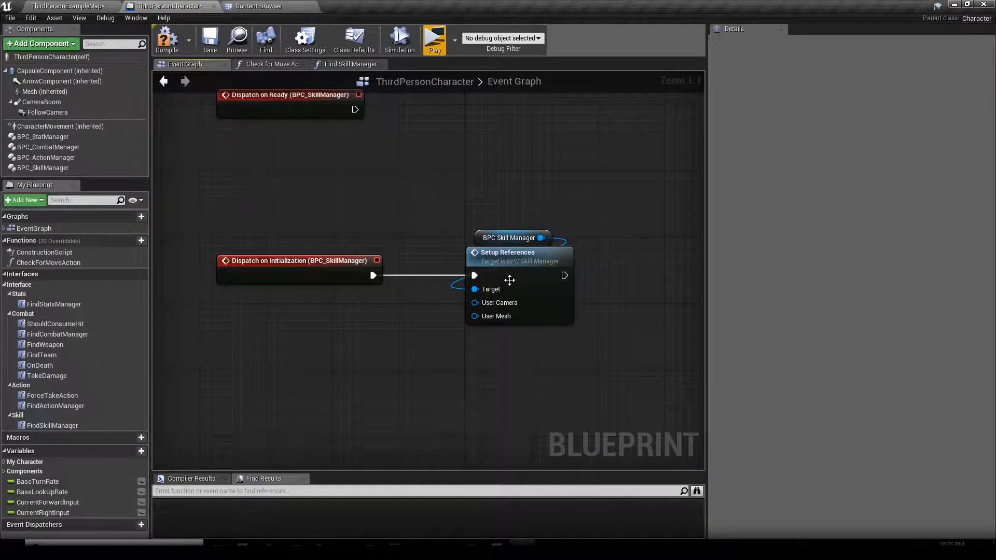
mouse_move(496, 315)
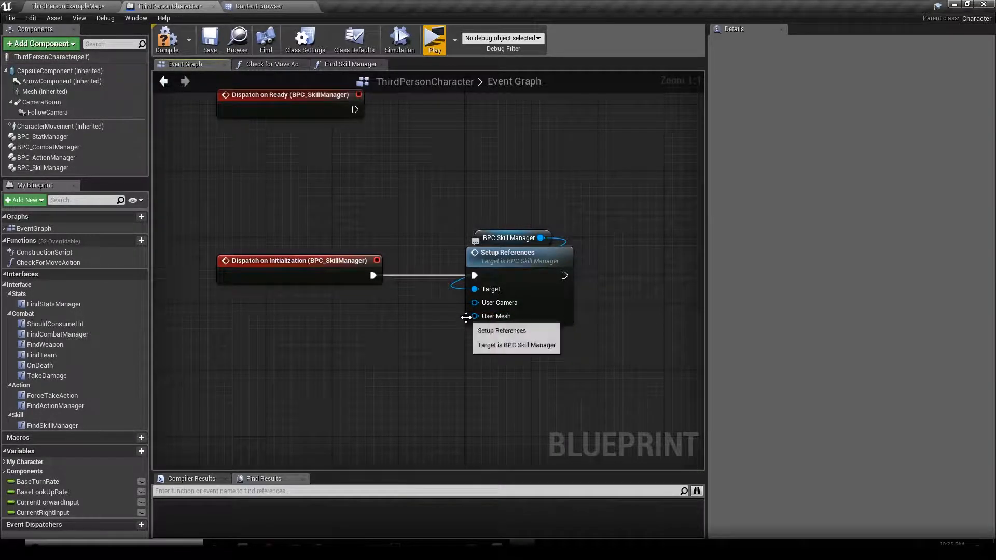
mouse_move(499, 302)
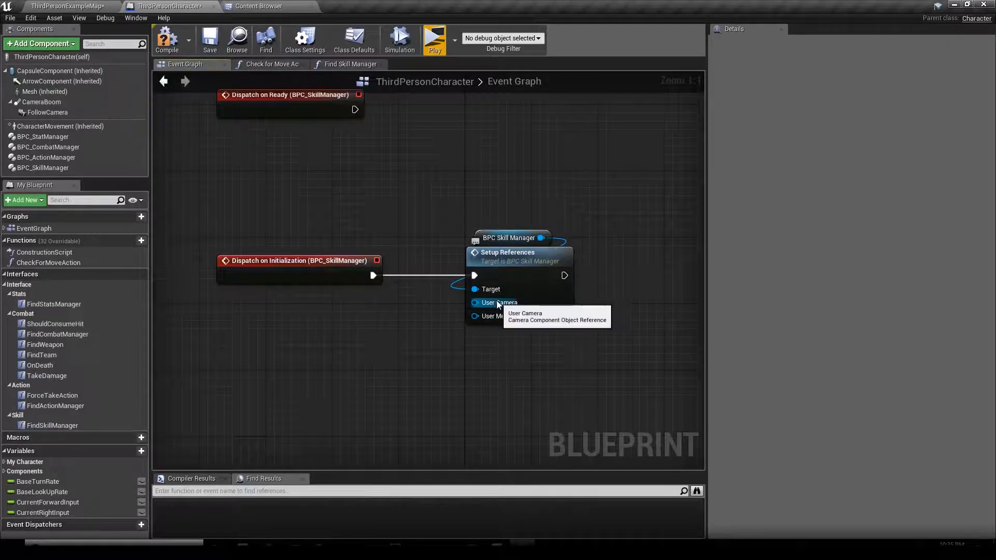
mouse_move(47, 112)
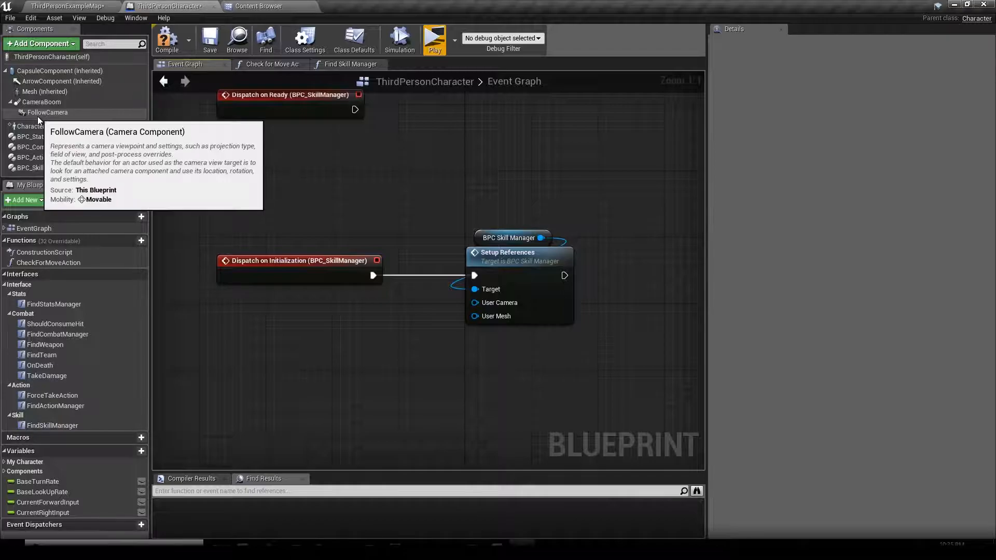
mouse_move(47, 112)
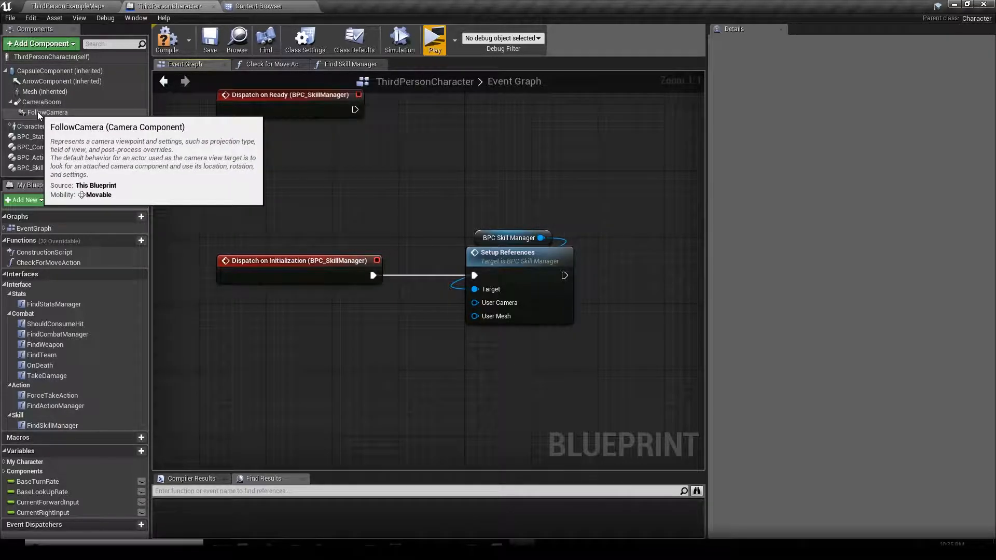
Feed Follow Camera and Mesh into Setup References and add a Learn New Skill node
click(46, 112)
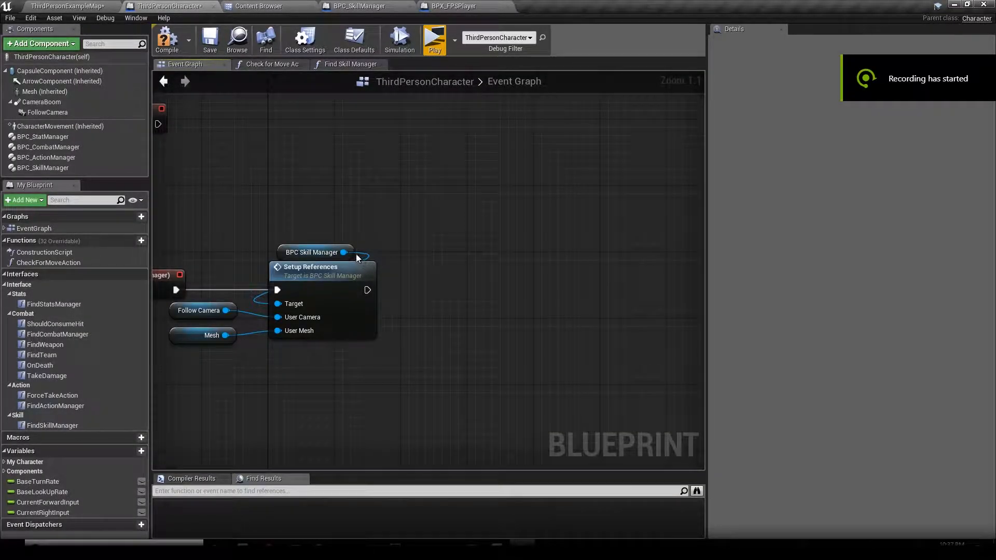
mouse_move(335, 239)
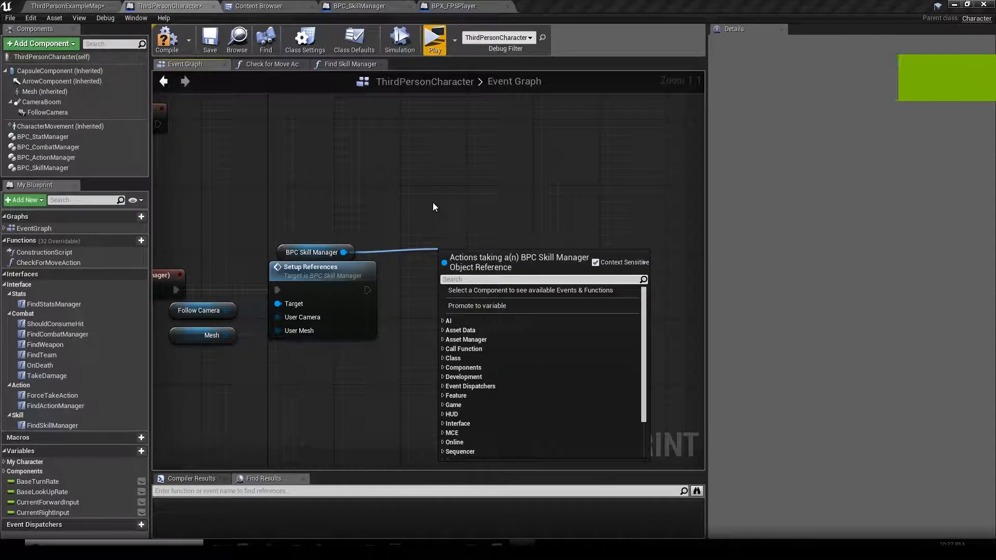
text(setup)
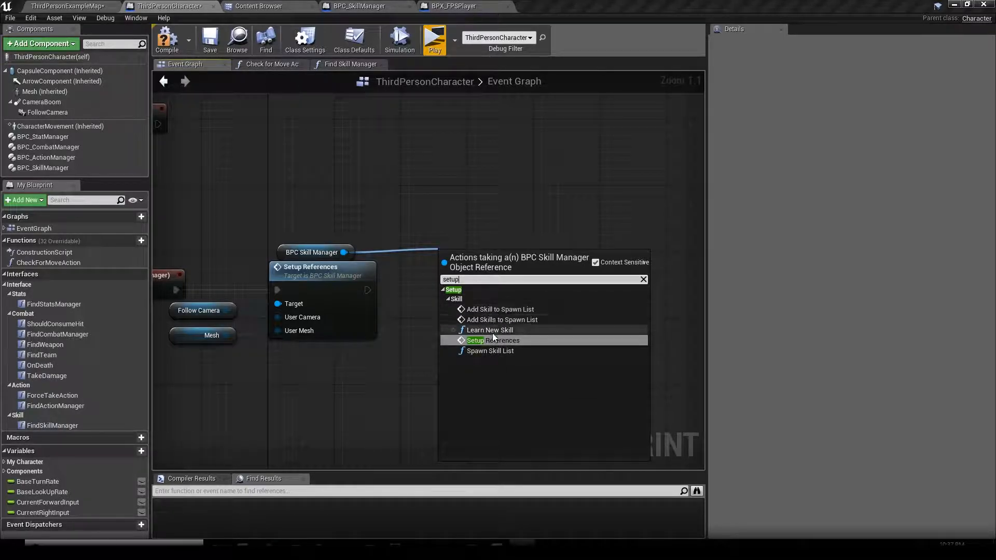
mouse_move(511, 372)
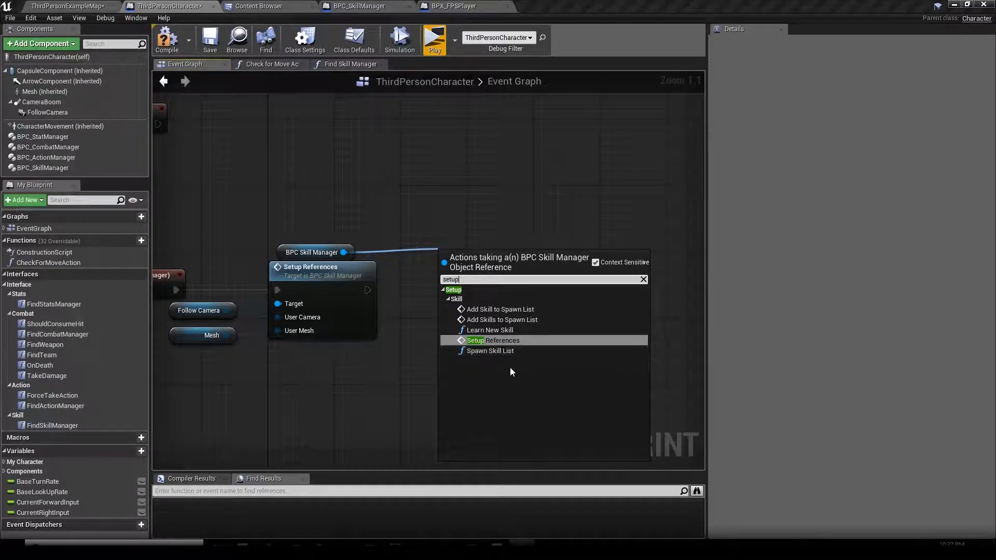
mouse_move(488, 330)
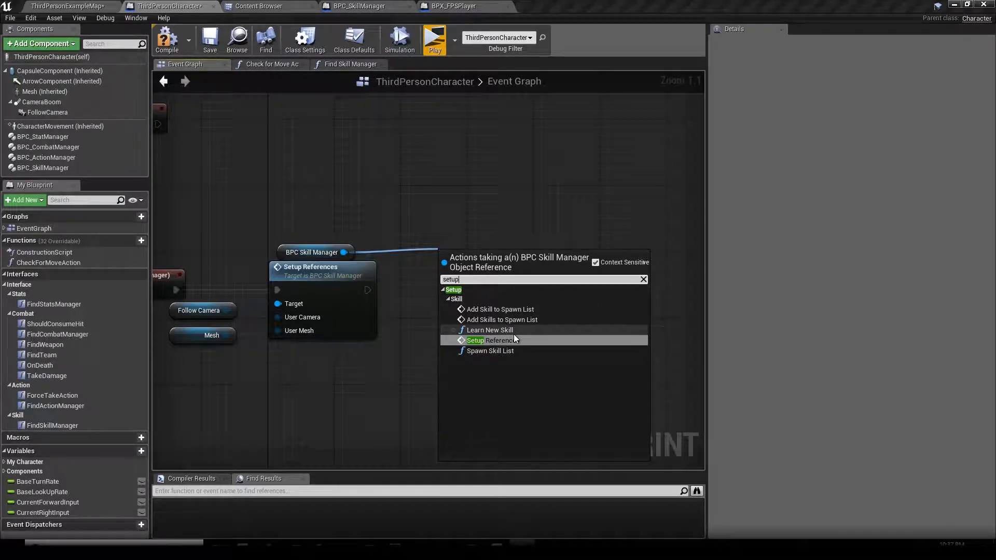
mouse_move(499, 319)
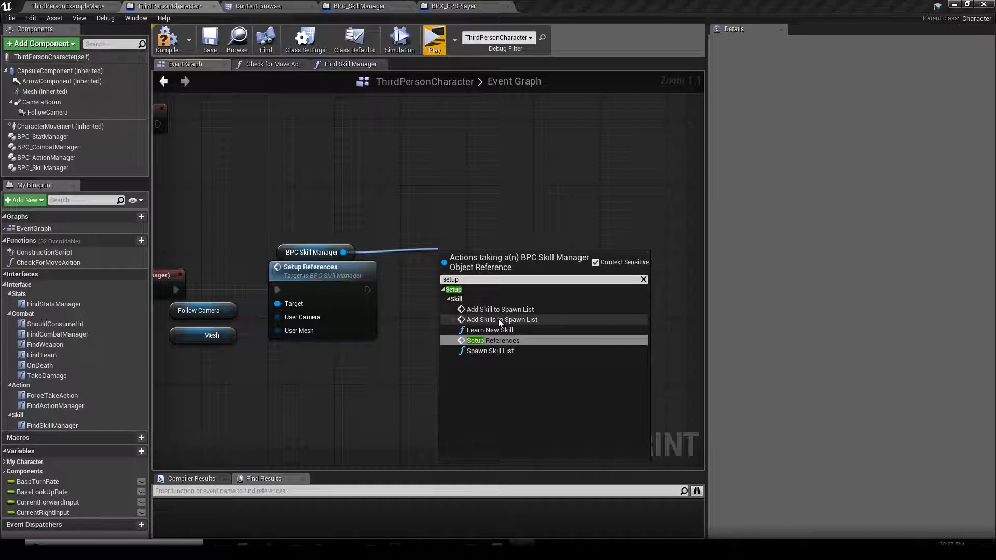
mouse_move(500, 319)
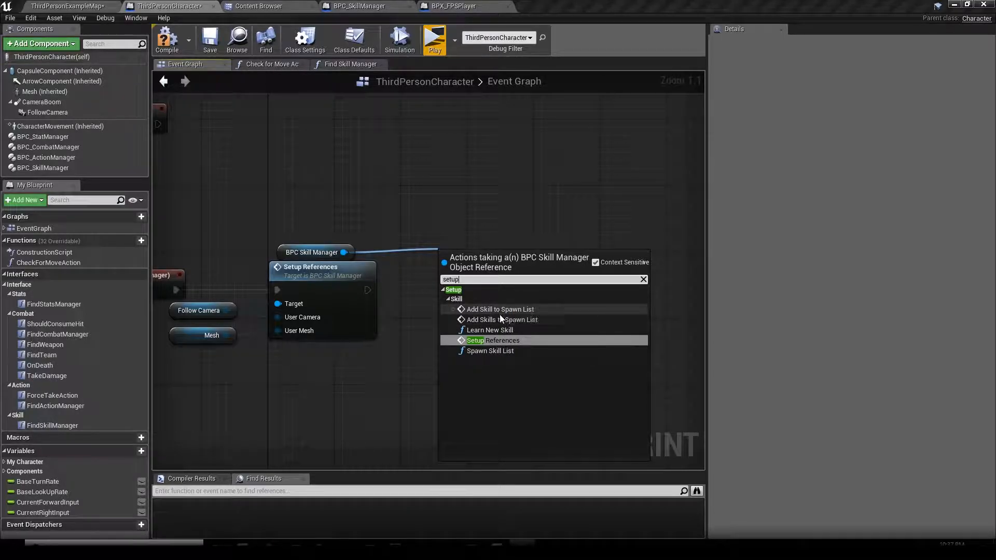
mouse_move(463, 289)
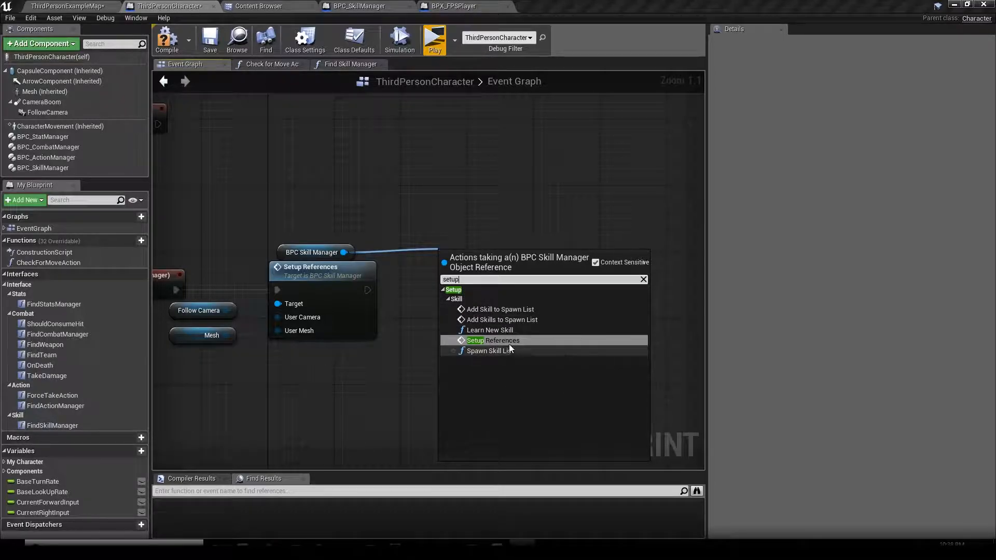
click(490, 330)
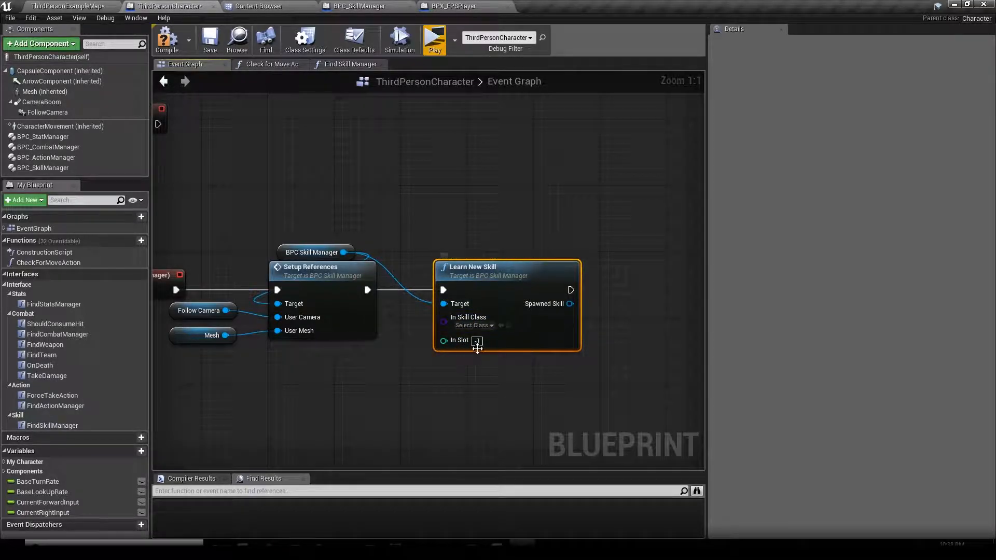
Adjust Learn New Skill's In Slot value and list the available skill classes
click(471, 325)
text(-1)
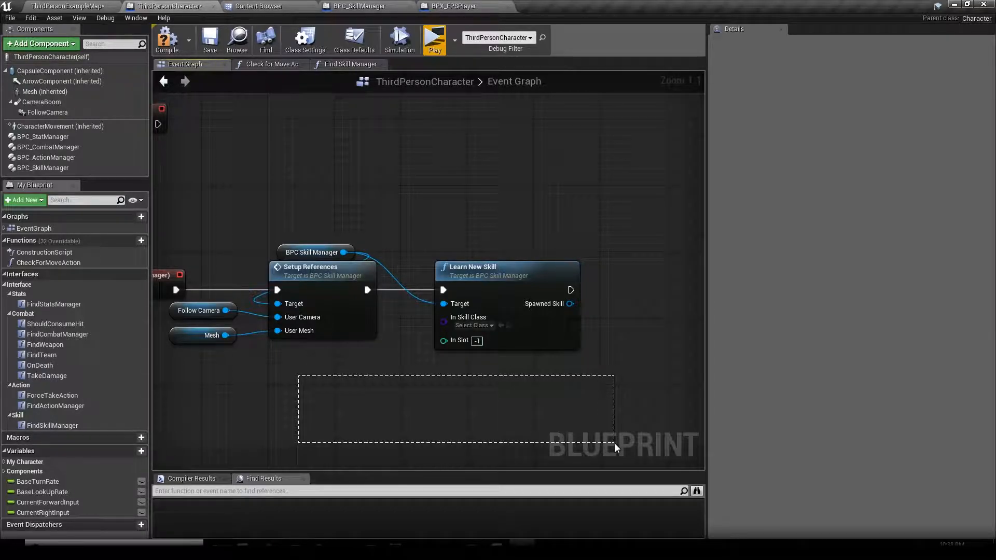
mouse_move(458, 340)
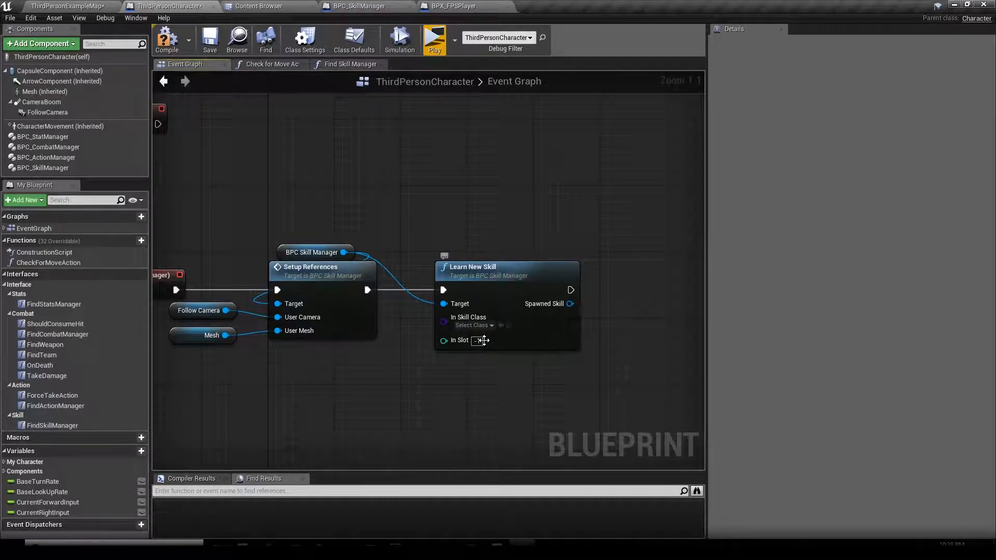
click(473, 340)
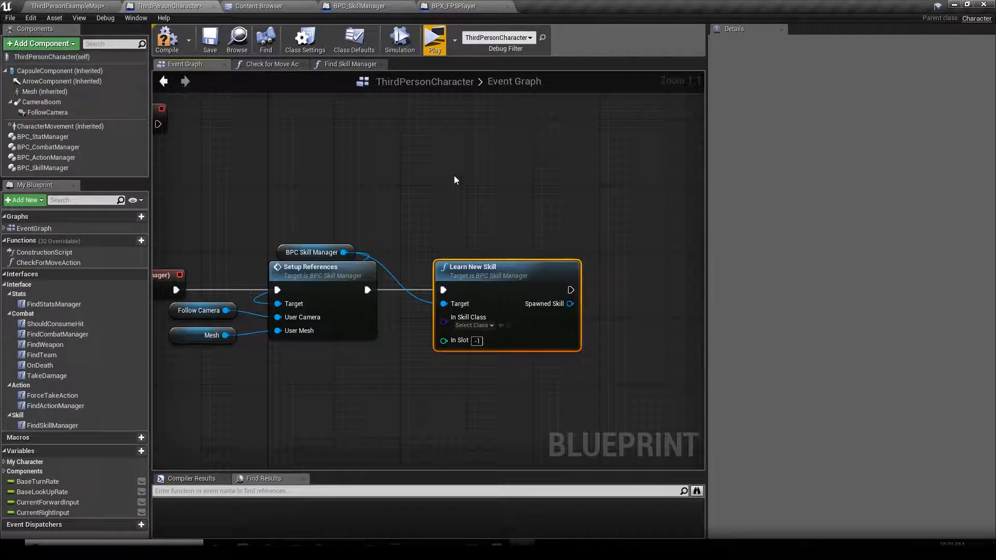
mouse_move(539, 287)
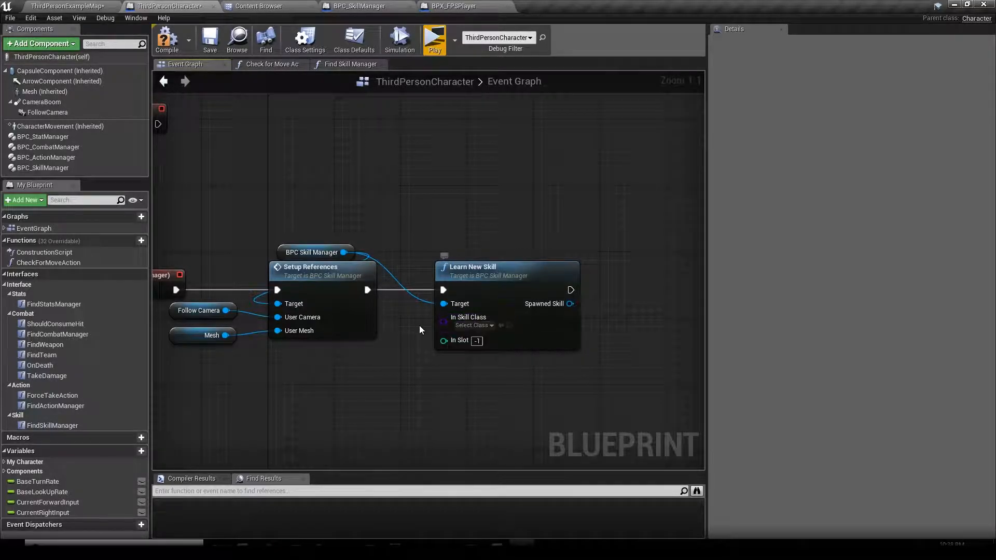
click(472, 325)
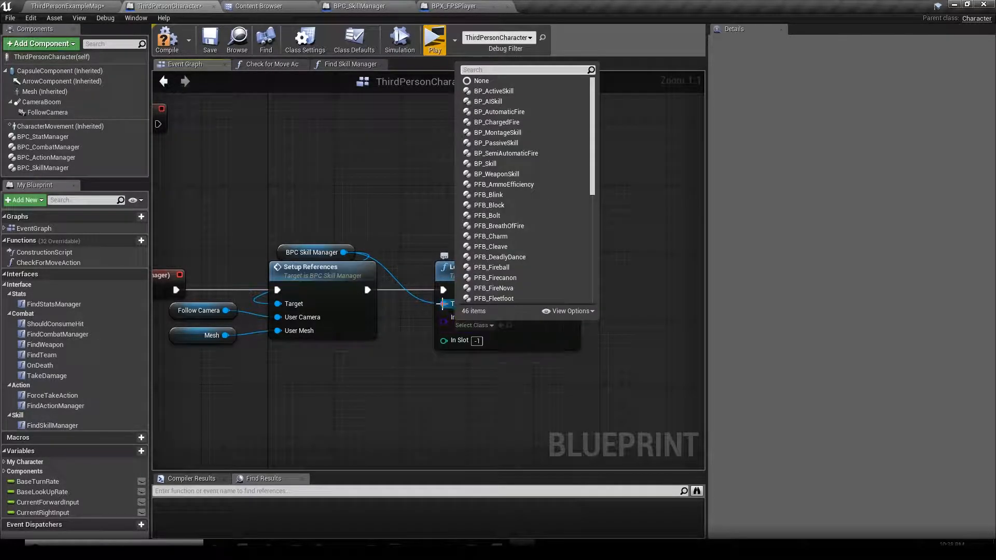
Search the class list for 'gene' without choosing, then browse the project content
text(gene)
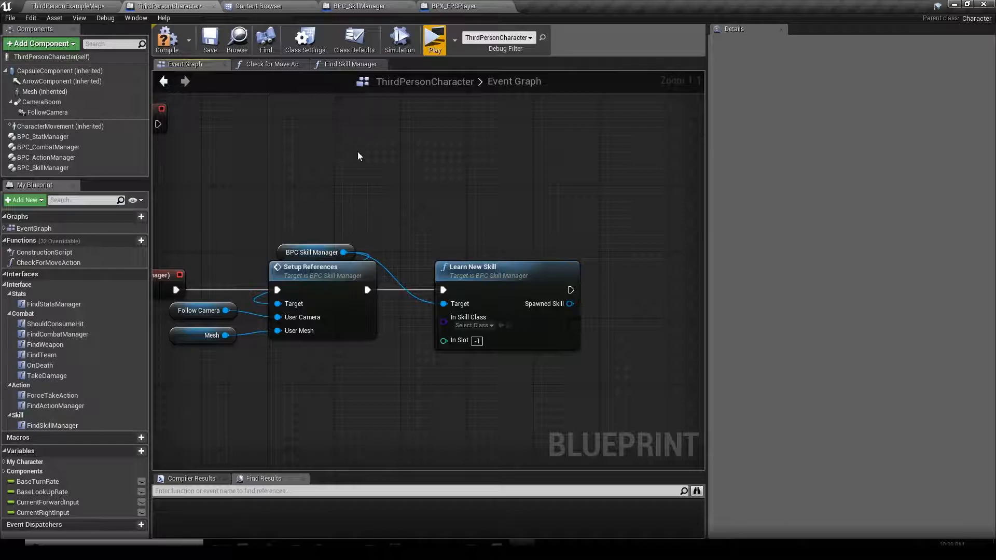
mouse_move(260, 6)
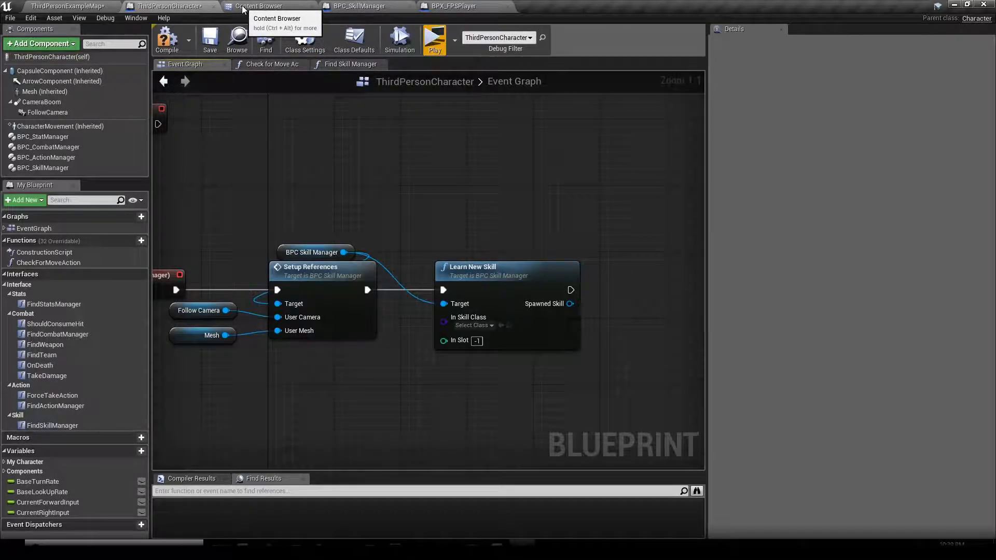
click(261, 6)
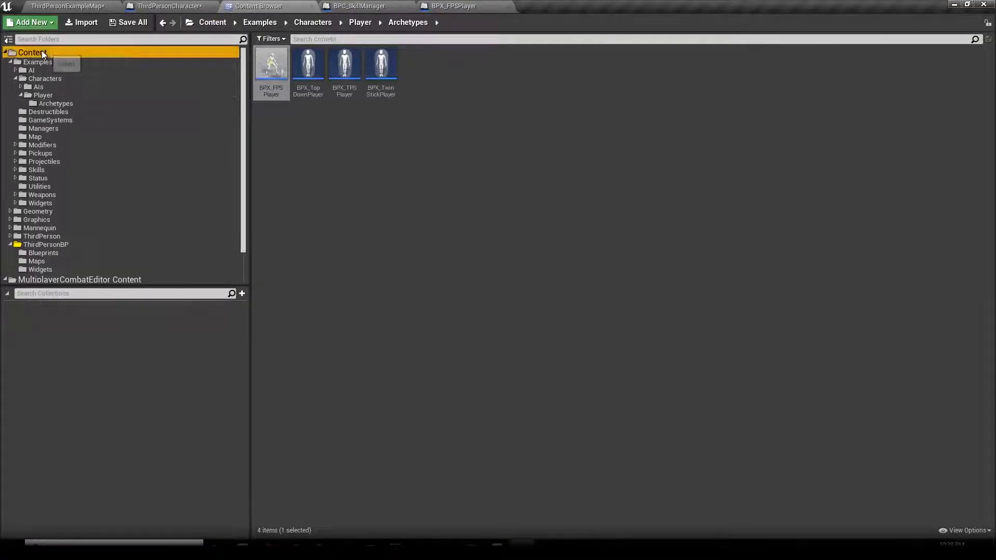
Search Content for 'generic' and select the PFB_GenericProjectile asset
click(32, 52)
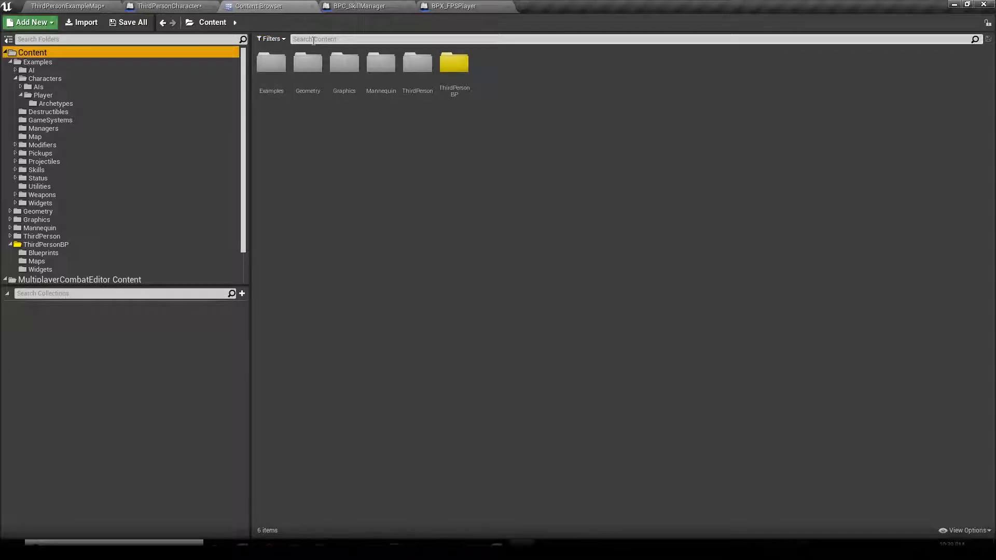
text(generic)
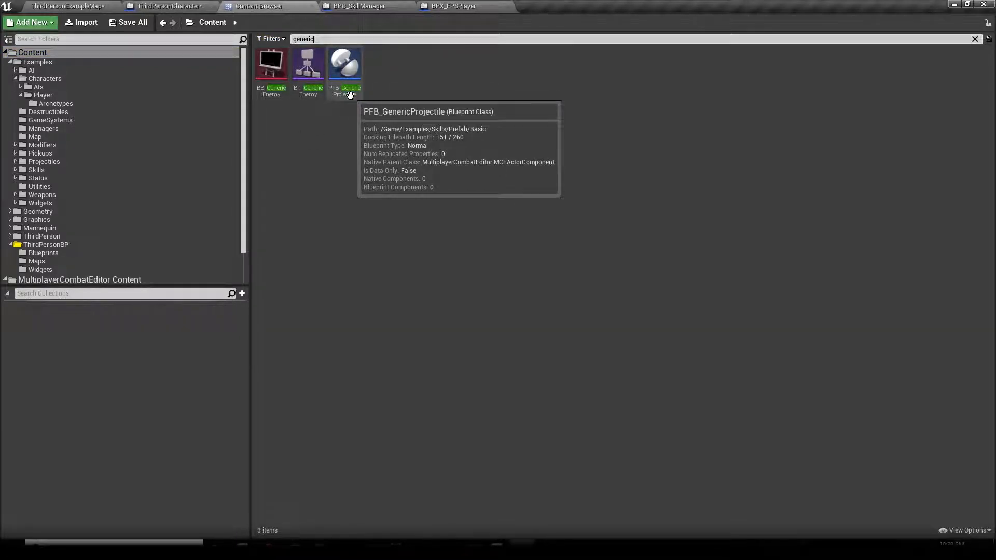
mouse_move(338, 75)
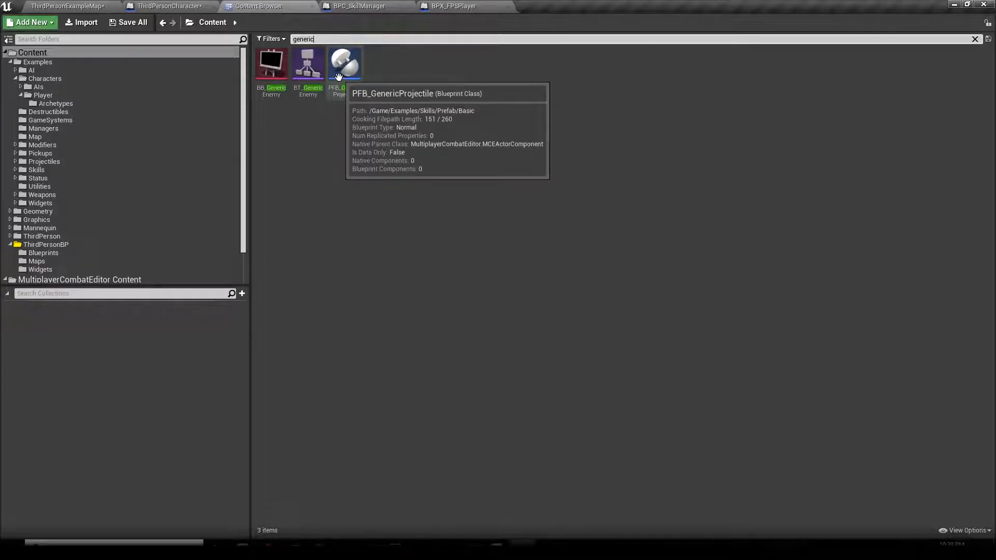
click(345, 63)
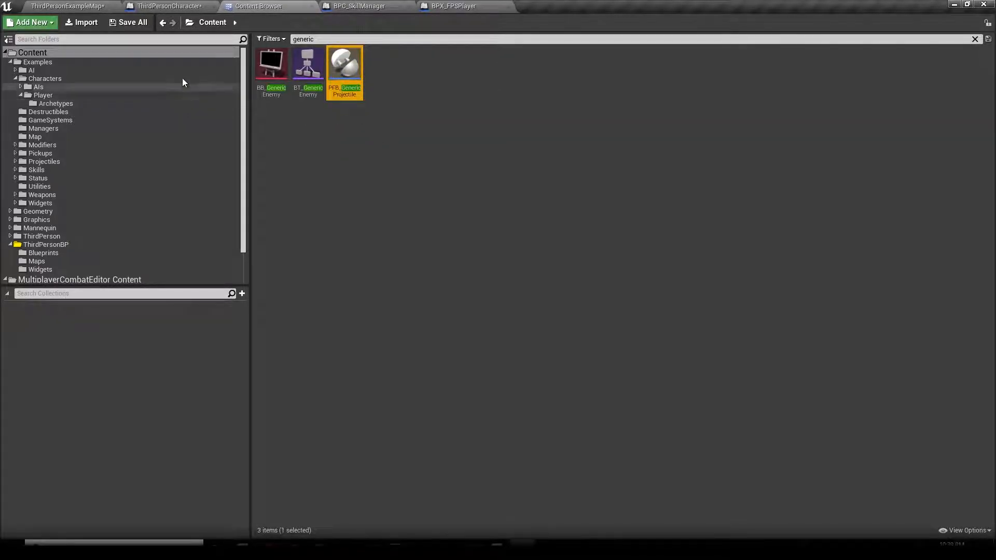
mouse_move(168, 6)
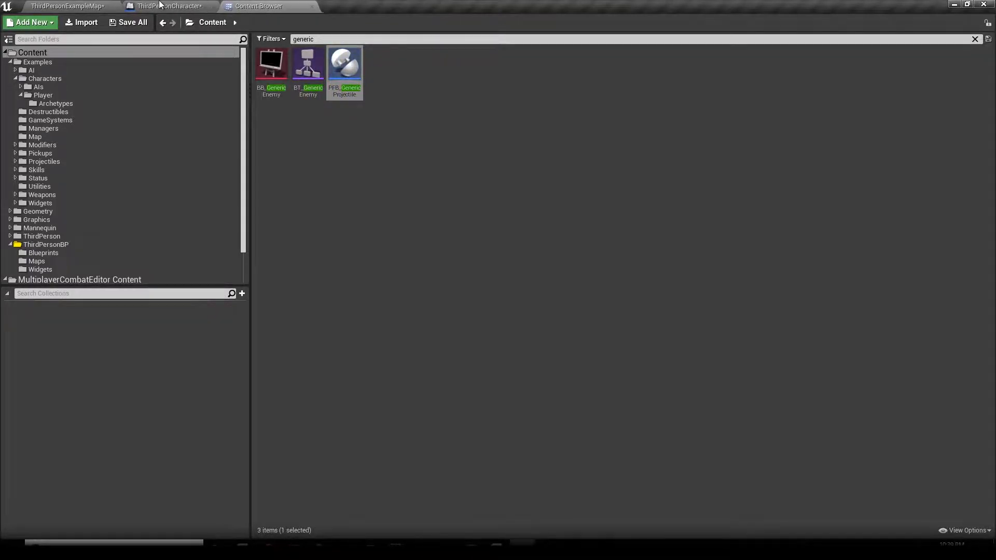
click(170, 6)
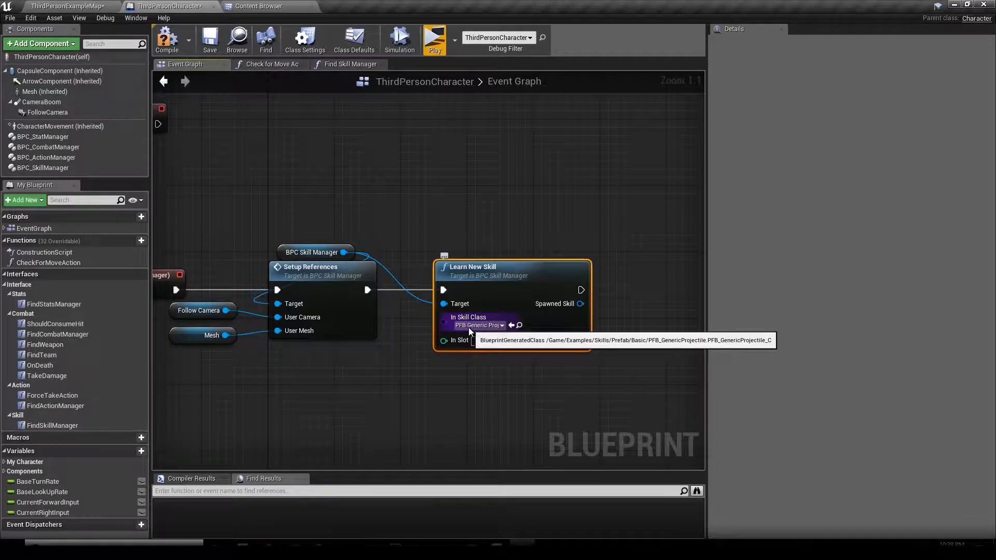
mouse_move(391, 221)
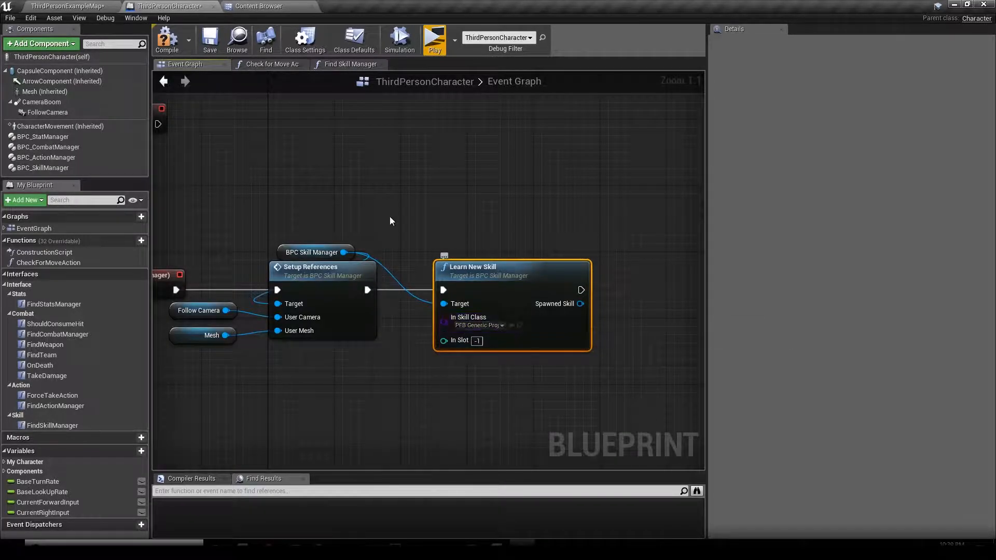
Set Learn New Skill's In Skill Class to PFB_GenericProjectile and compile
click(259, 6)
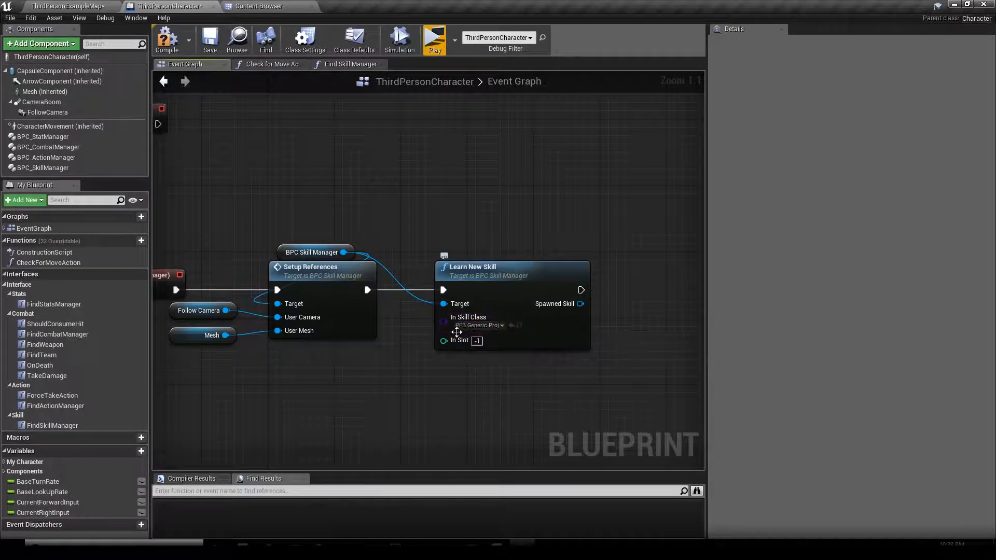
click(479, 325)
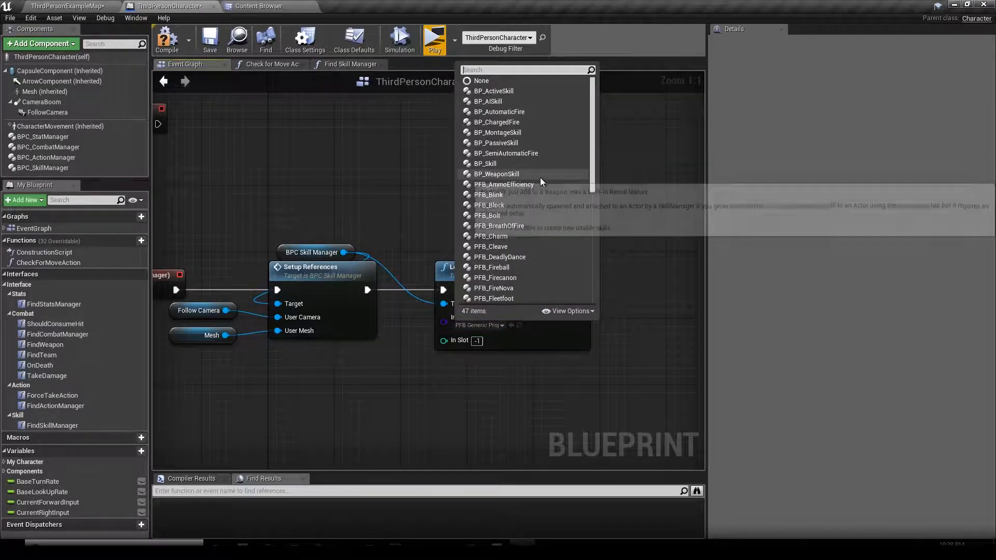
text(generic)
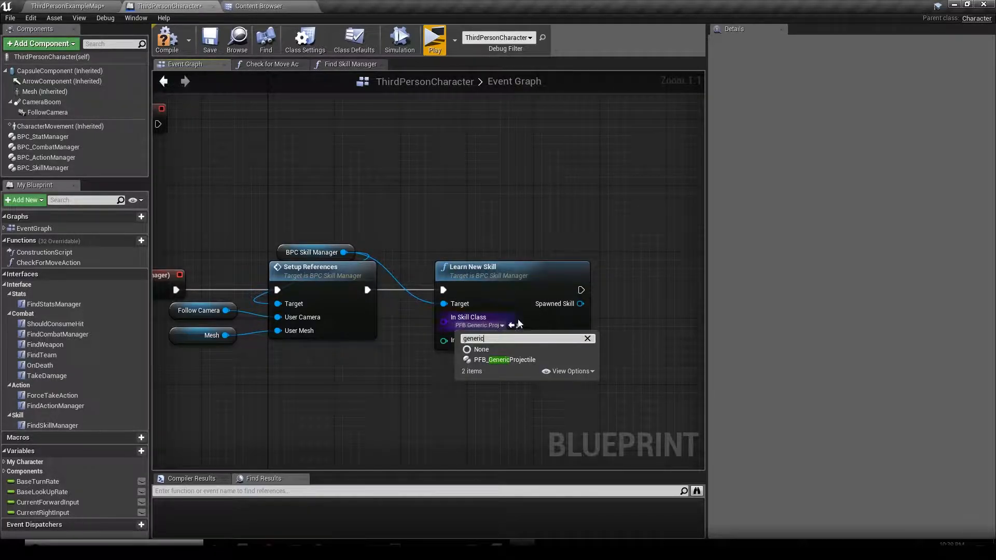
mouse_move(505, 360)
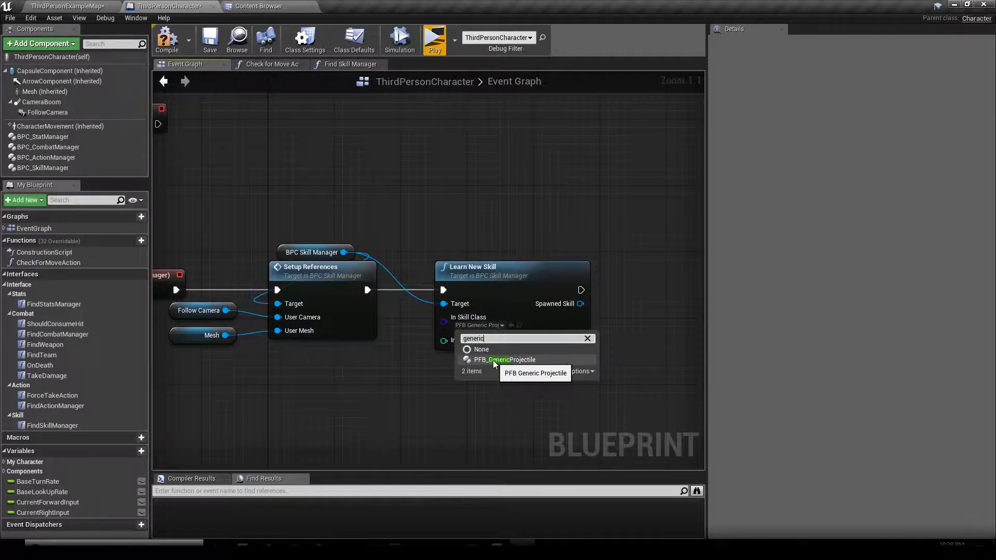
click(504, 360)
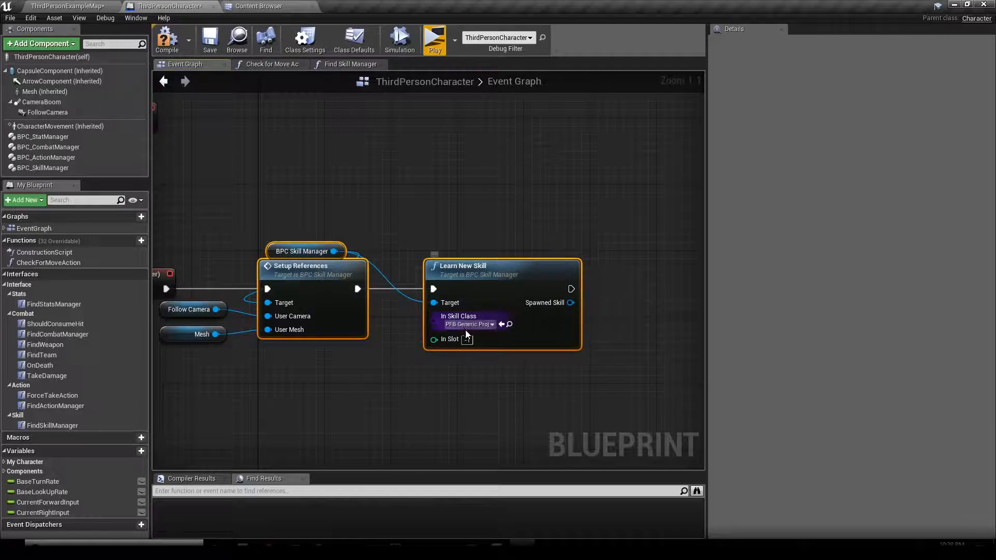
click(166, 39)
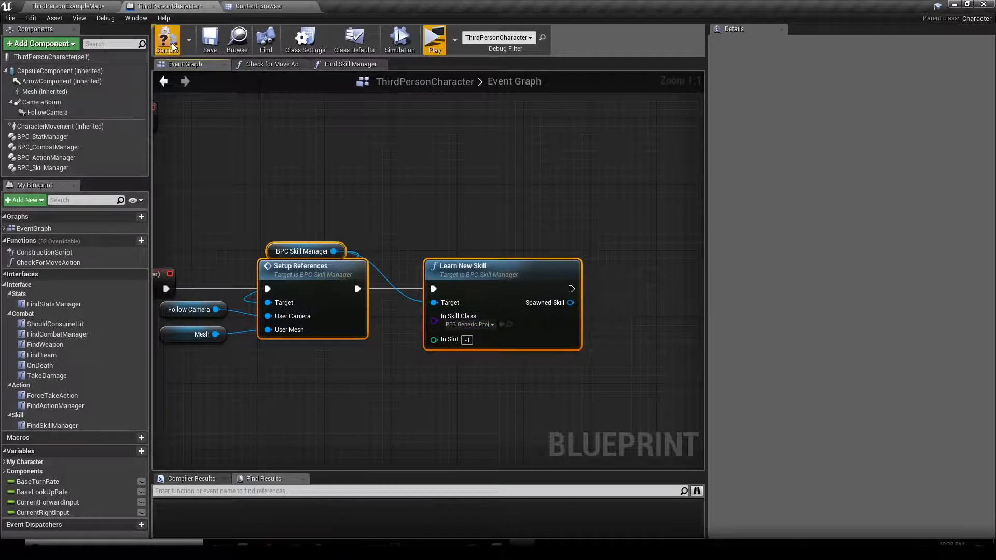
Compile and save ThirdPersonCharacter, then place a BPC Skill Manager reference near Dispatch on Ready
click(209, 38)
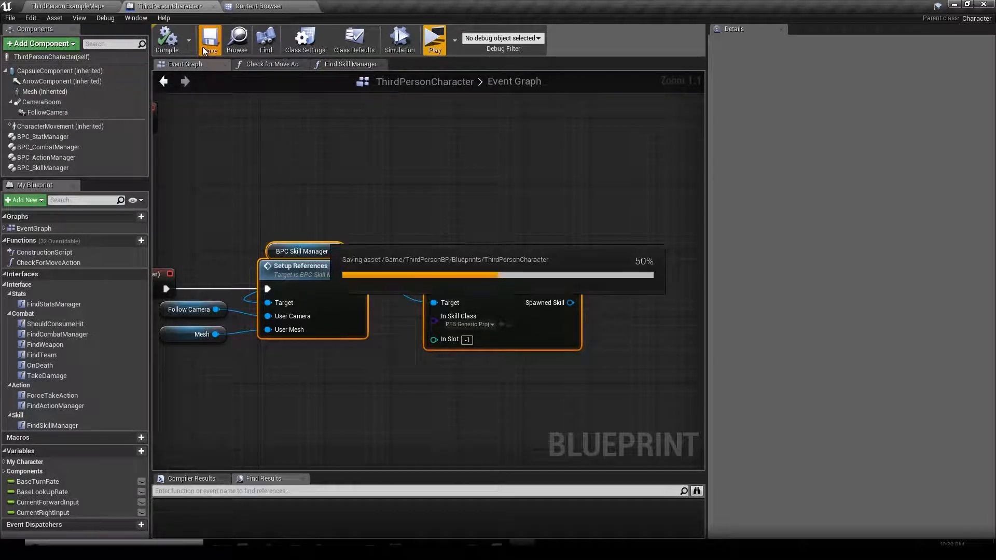
click(210, 39)
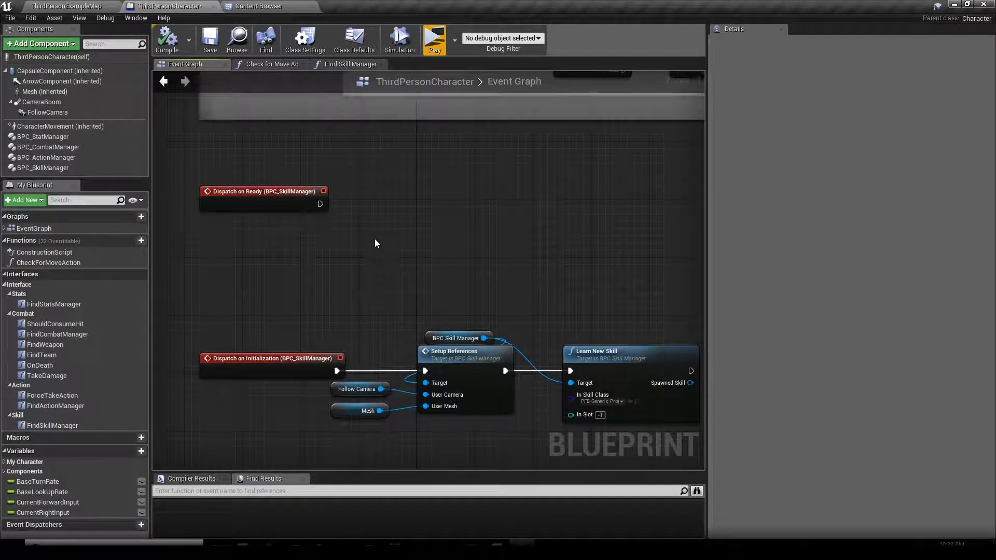
click(42, 168)
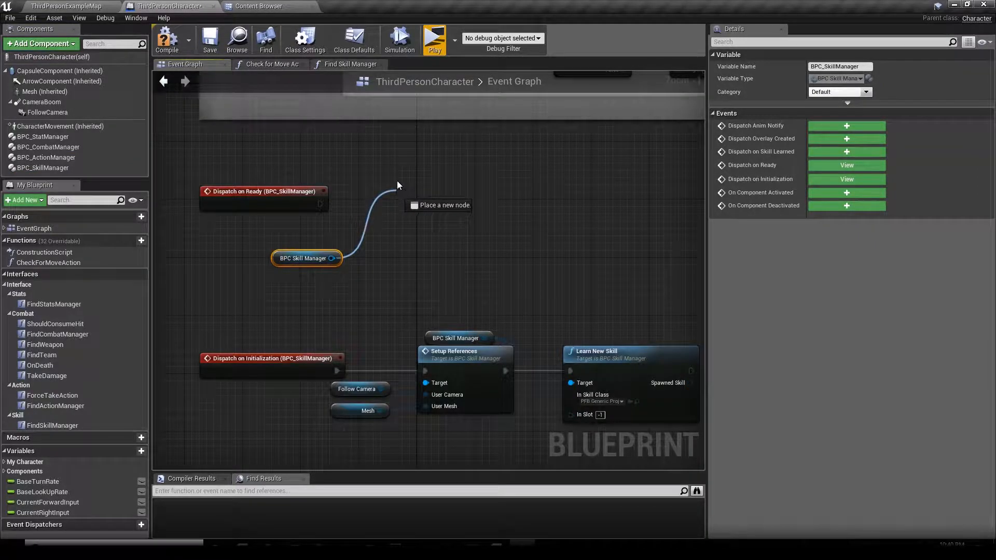
Add Spawn Skill Overlay on BPC Skill Manager plus a Branch conditioned on Is Locally Controlled
text(hud)
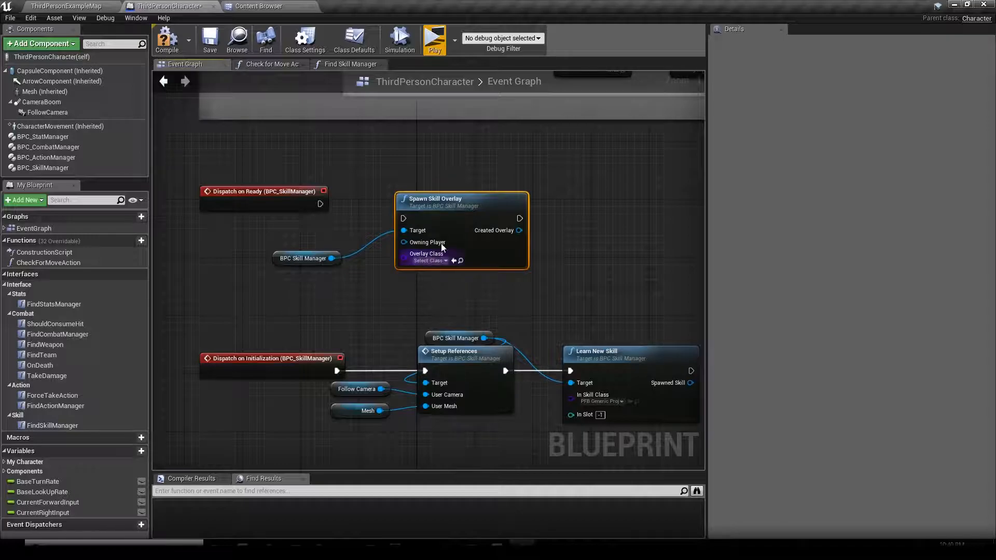
click(306, 258)
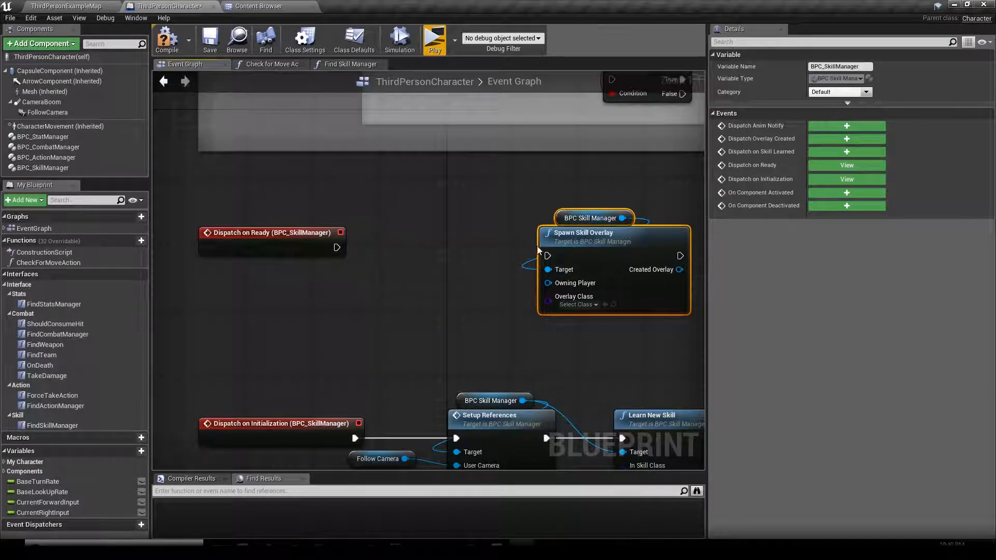
click(520, 137)
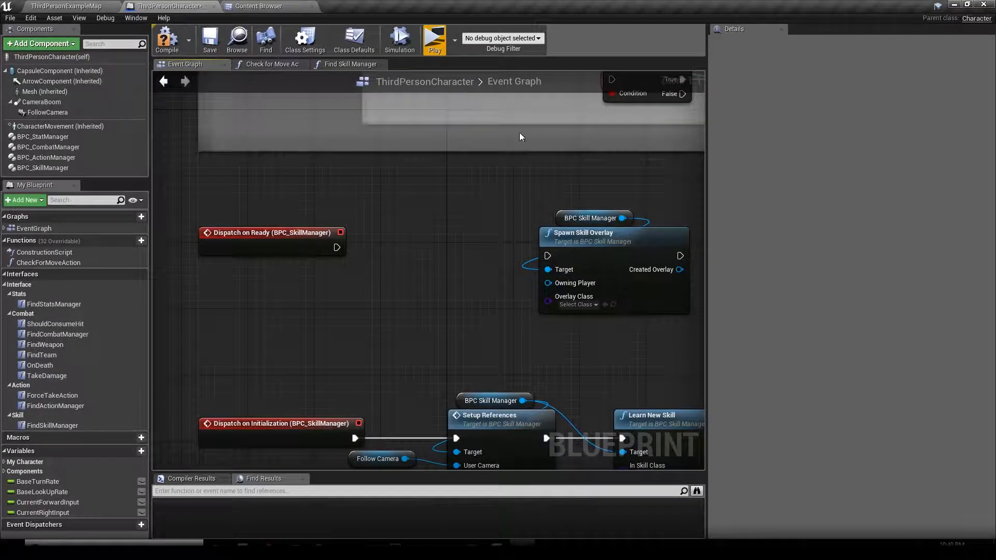
mouse_move(321, 150)
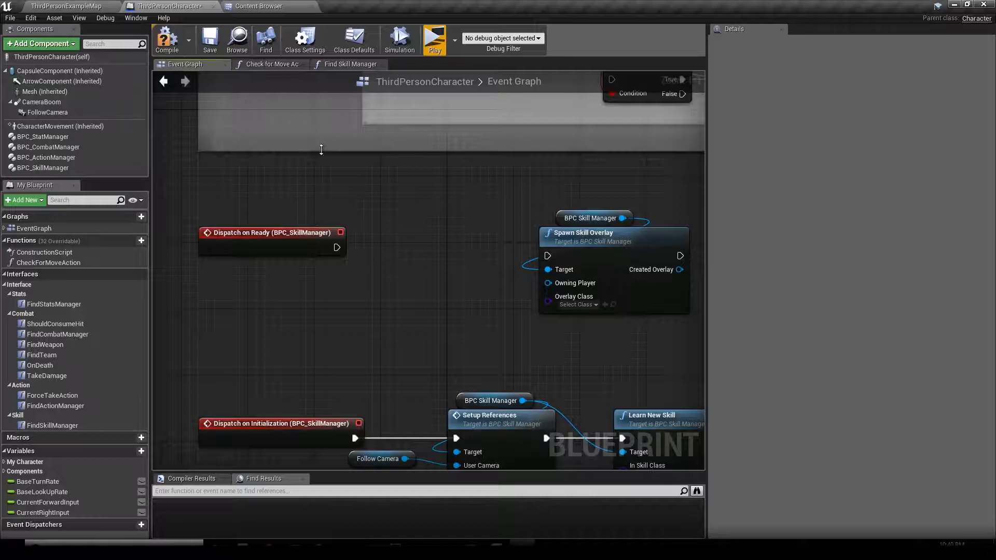
right_click(384, 218)
text(is loc)
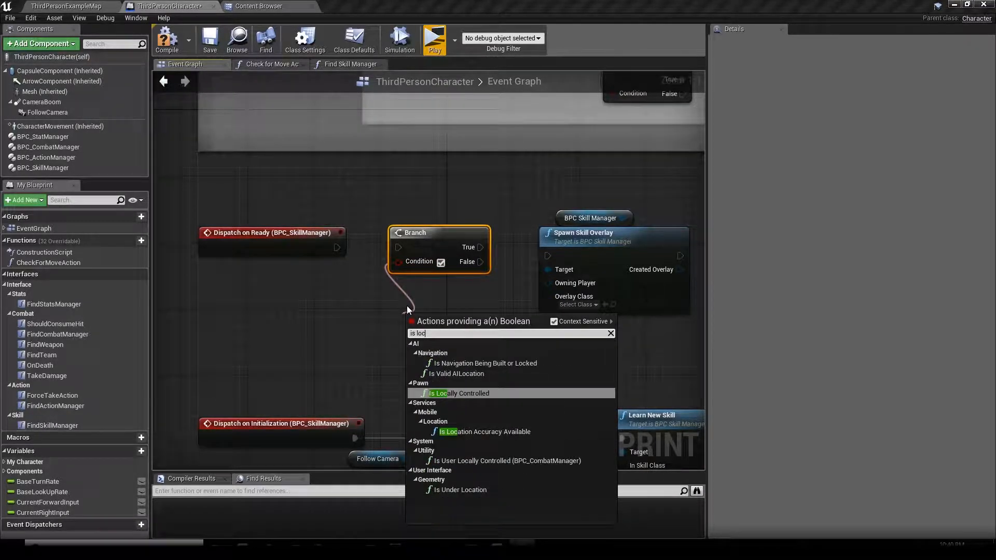
click(458, 394)
text(get player)
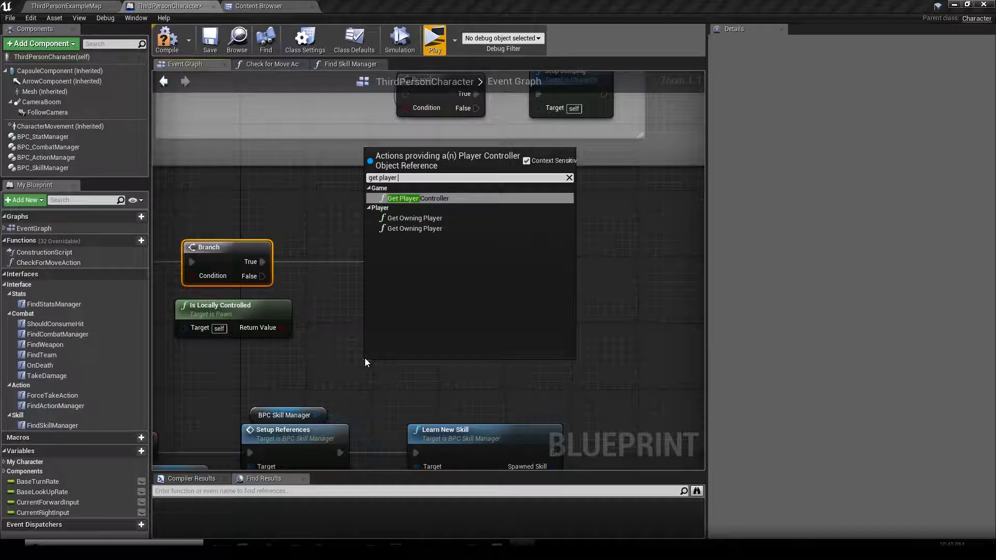
Feed Spawn Skill Overlay's Owning Player from a Get Player Controller node on the Branch's True path
click(402, 198)
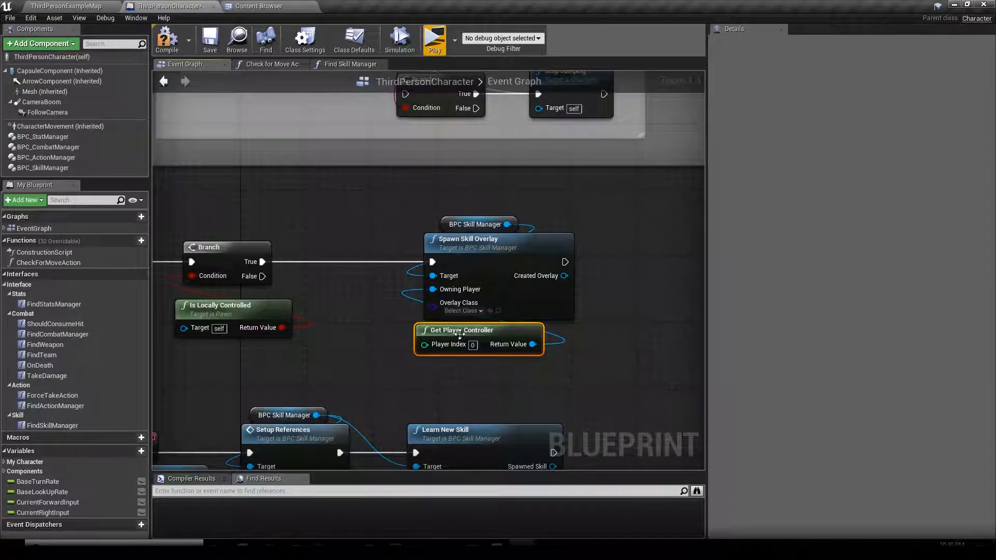
mouse_move(470, 339)
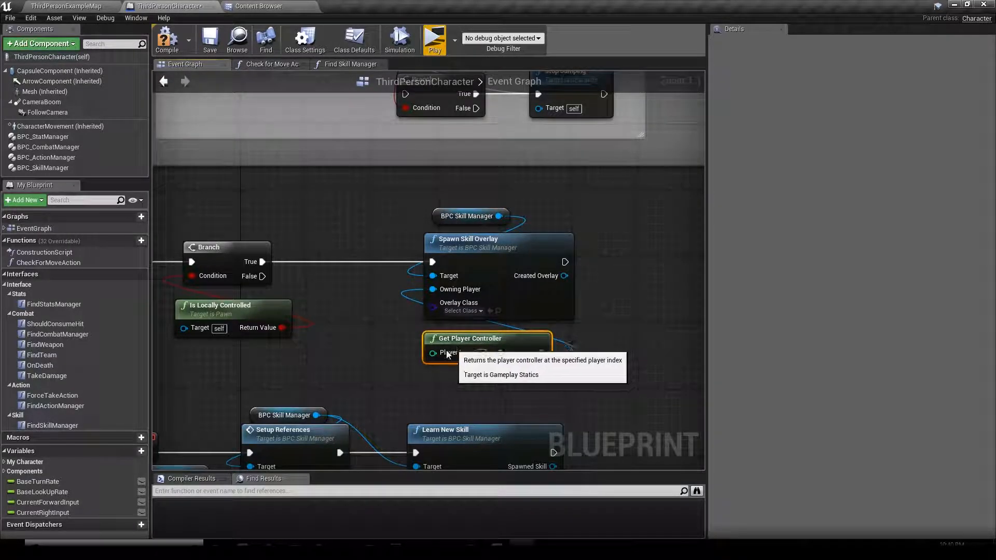
click(470, 216)
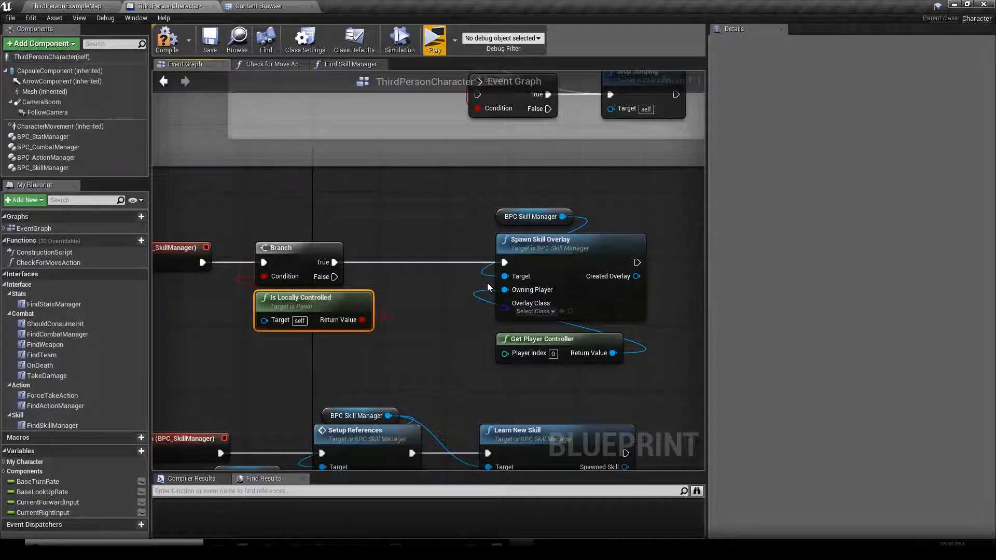
mouse_move(514, 196)
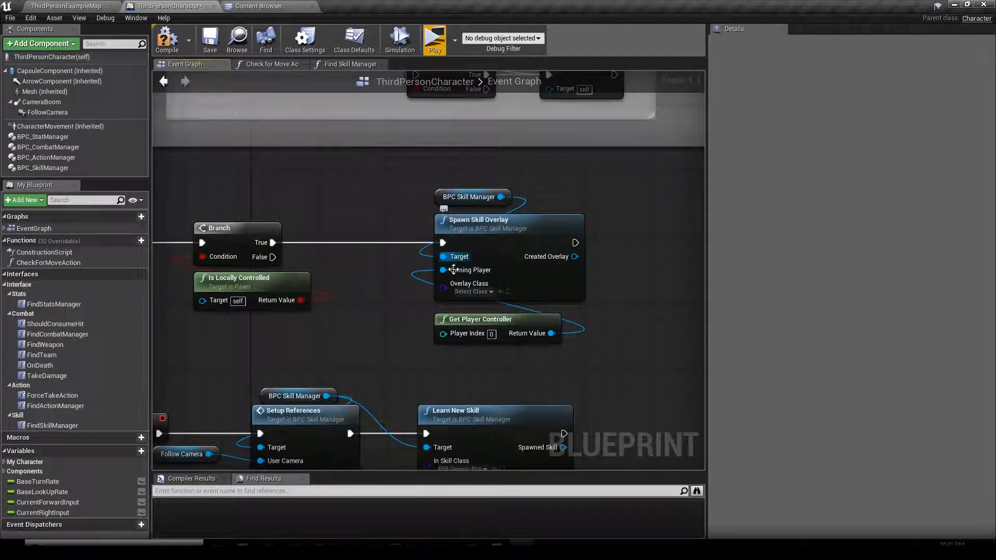
mouse_move(470, 292)
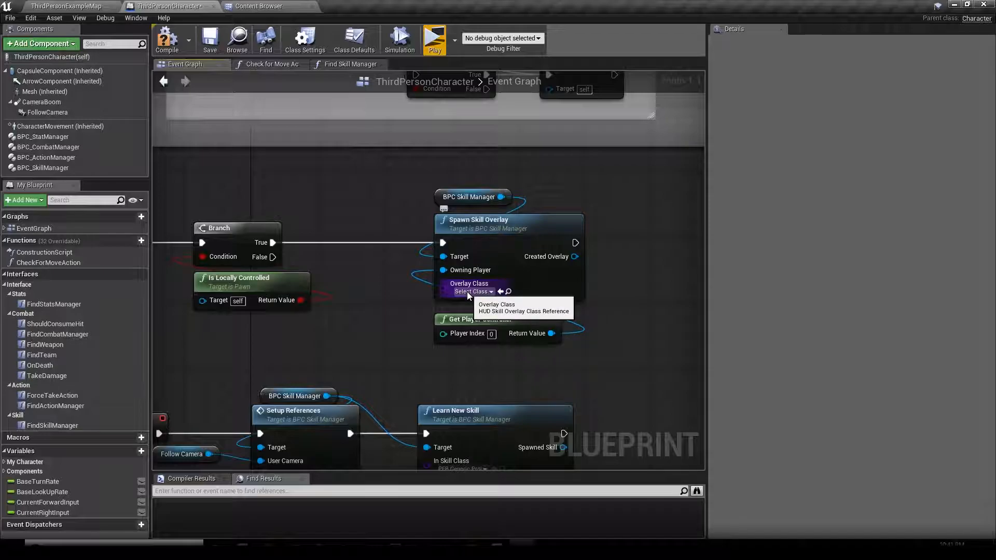
Set Spawn Skill Overlay's Overlay Class to HUDX_SkillOverlay
click(471, 291)
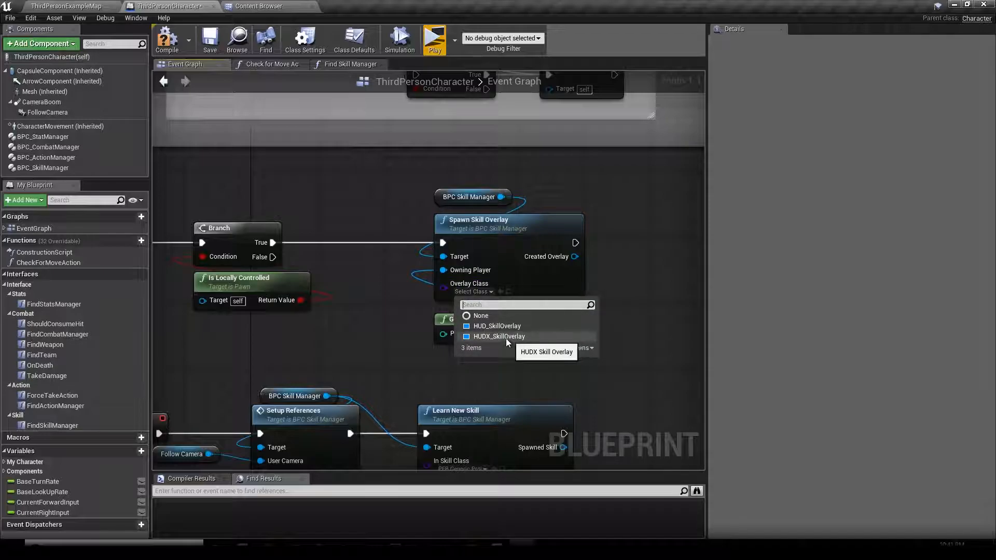
click(499, 336)
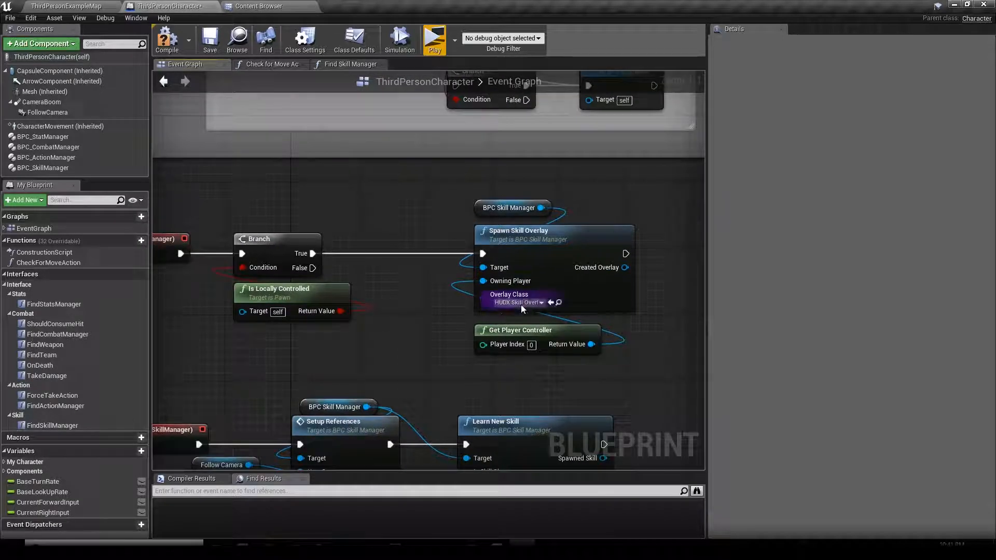
mouse_move(518, 302)
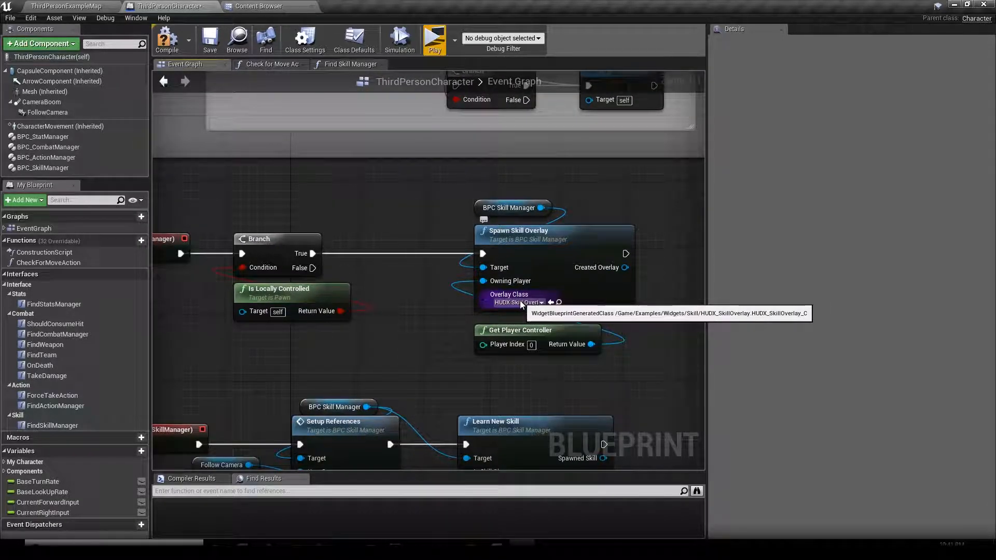
mouse_move(488, 326)
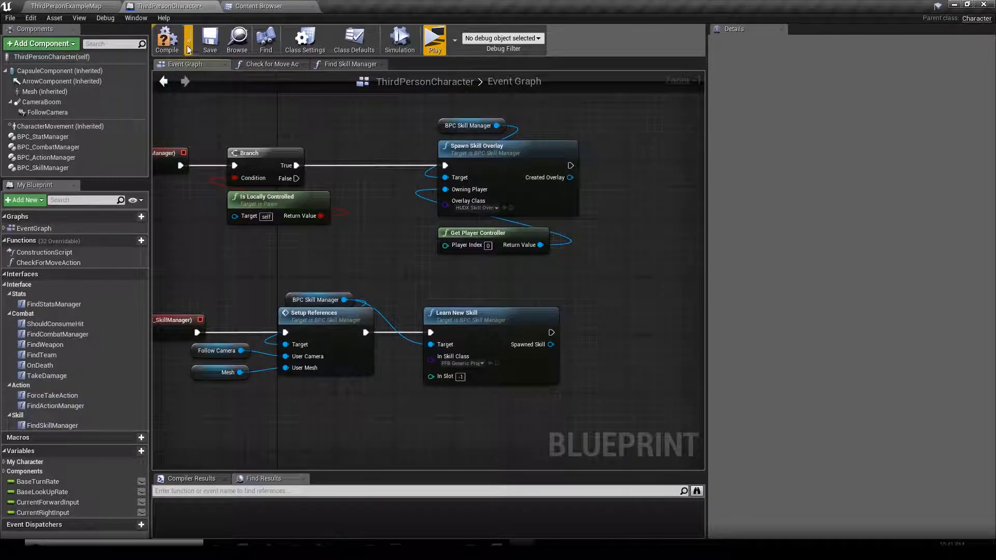
mouse_move(435, 39)
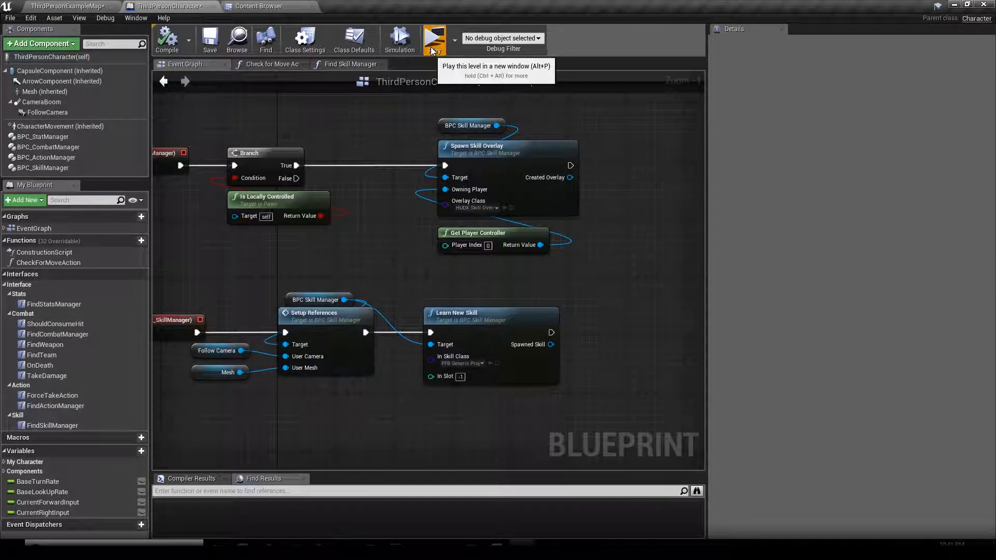
Launch the level in Play to test the character's skill overlay
click(435, 39)
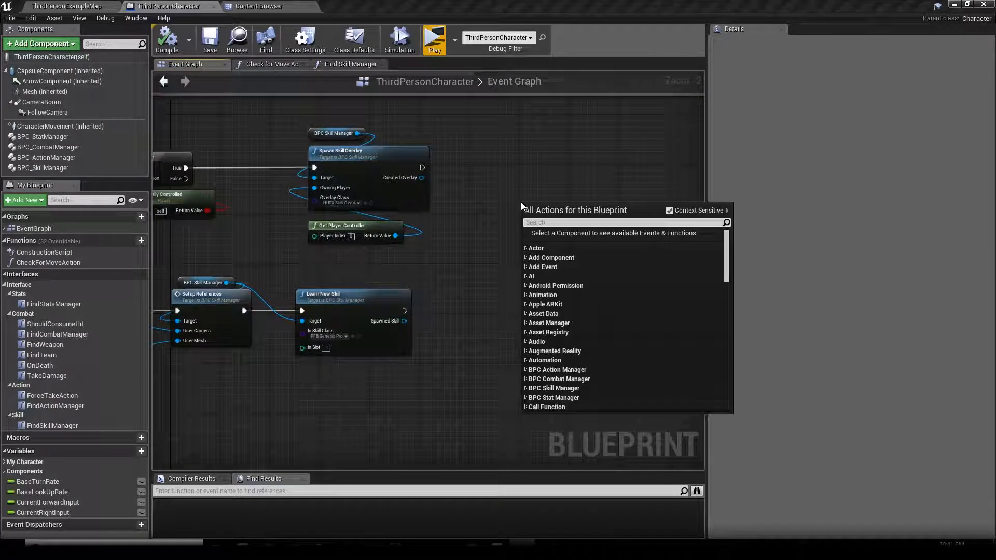
Add a Left Mouse Button event and a BPC Skill Manager reference, searching its actions for a skill call
text(left m)
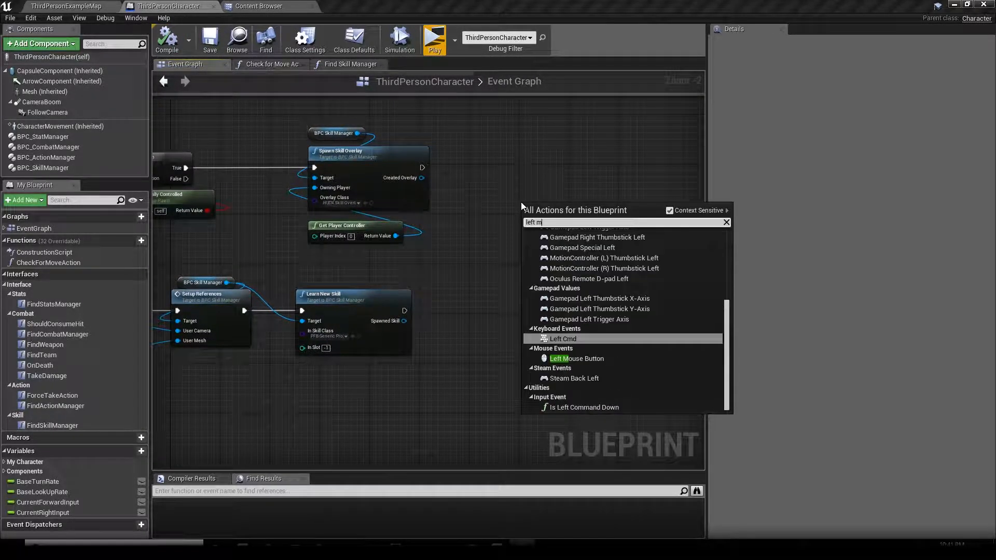
click(576, 359)
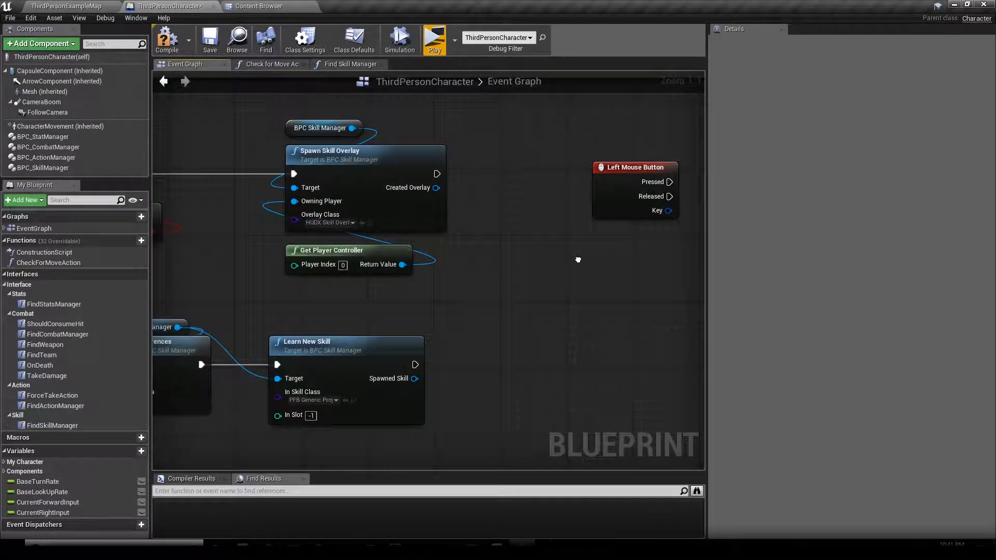
click(42, 168)
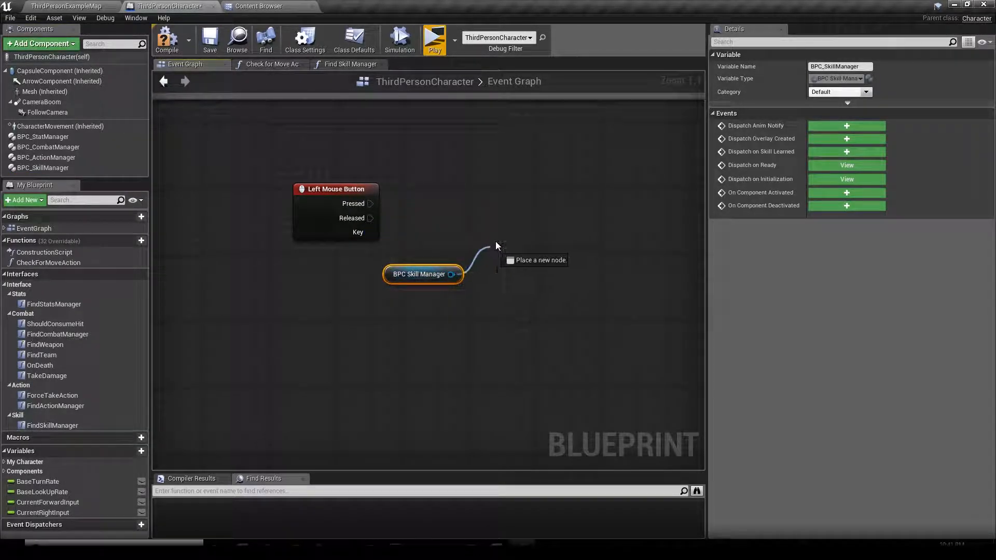
click(497, 247)
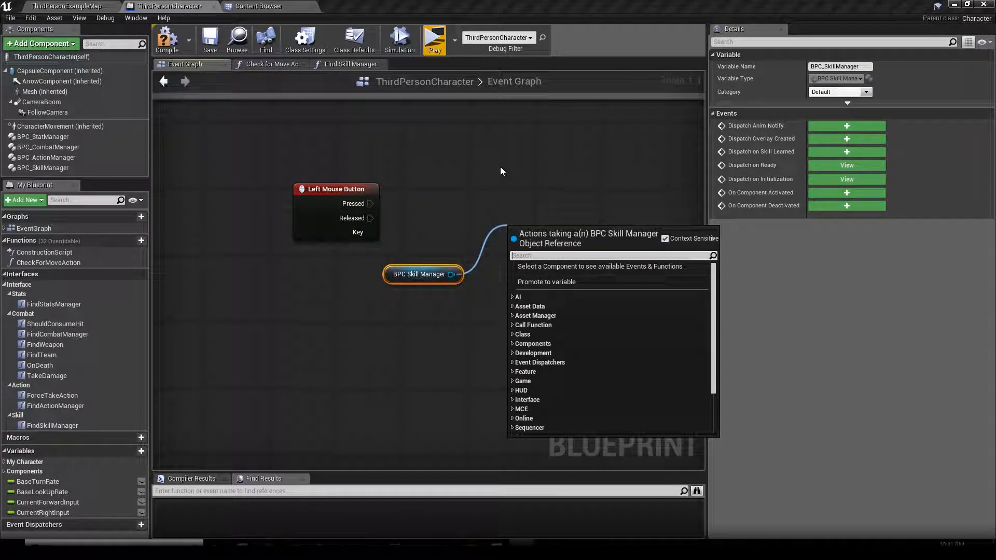
text(use skil)
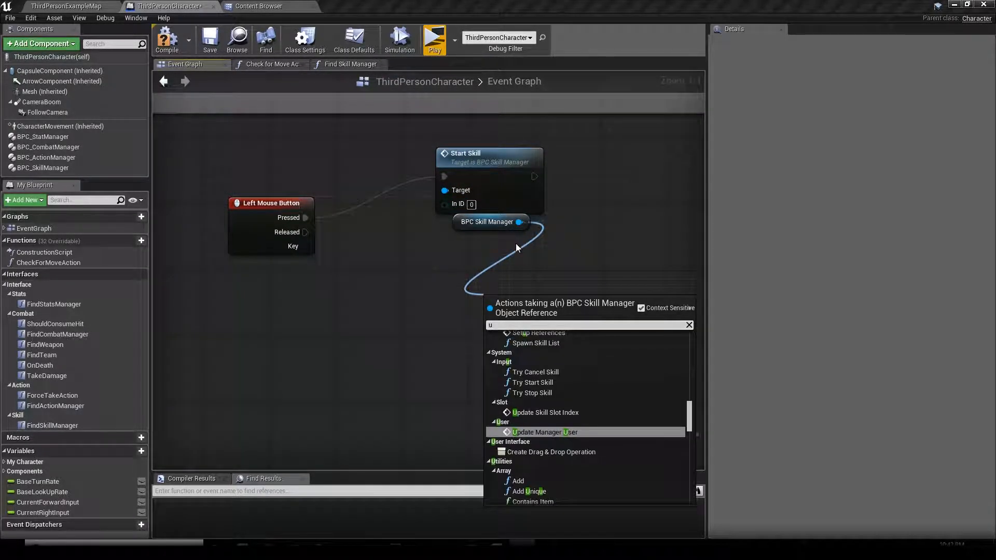
Add a Stop Skill node on BPC Skill Manager driven by the Left Mouse Button Released pin
click(270, 211)
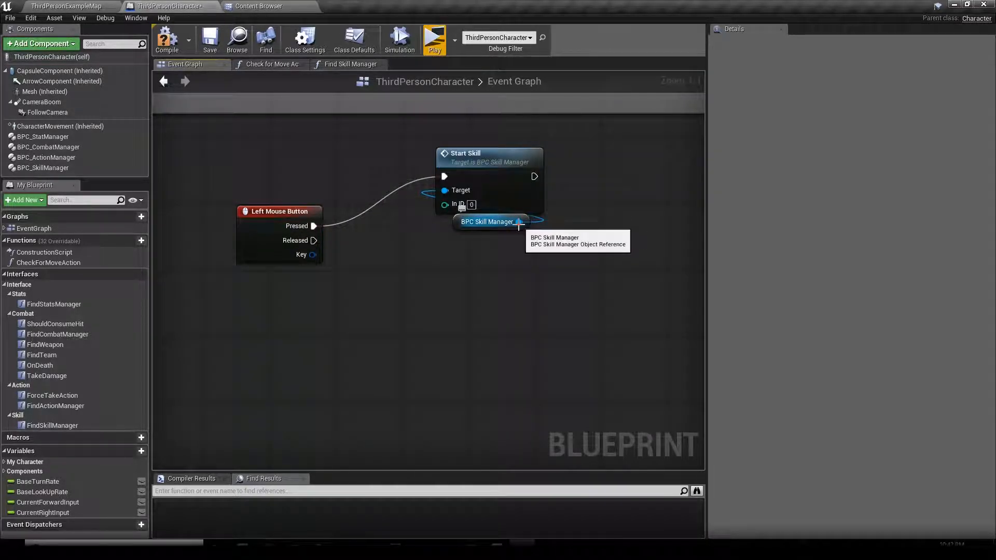
click(483, 230)
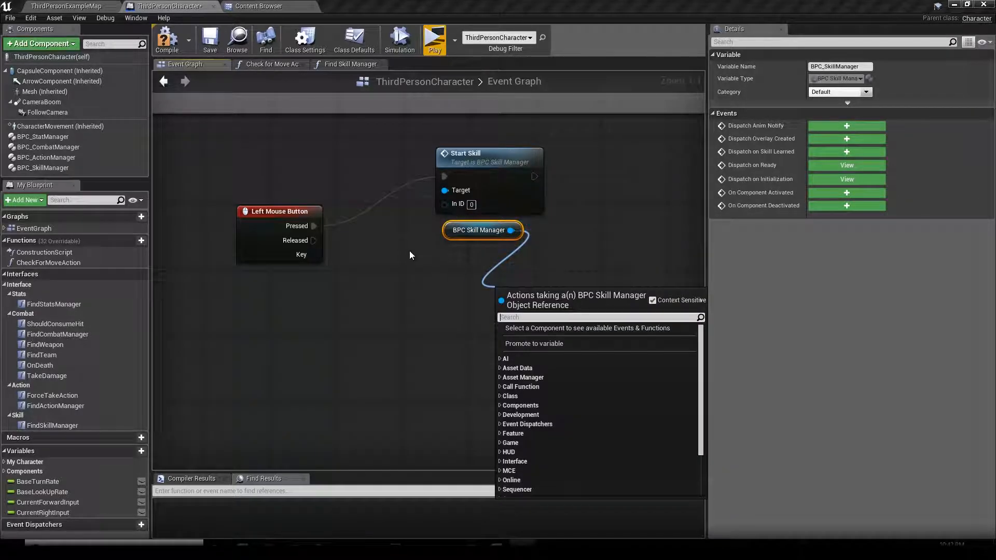
text(stop)
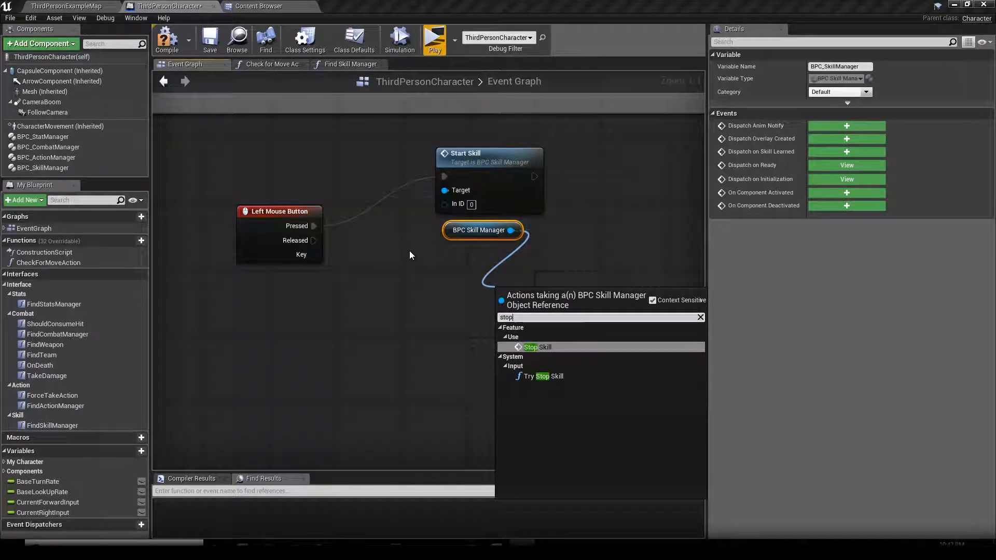
click(538, 347)
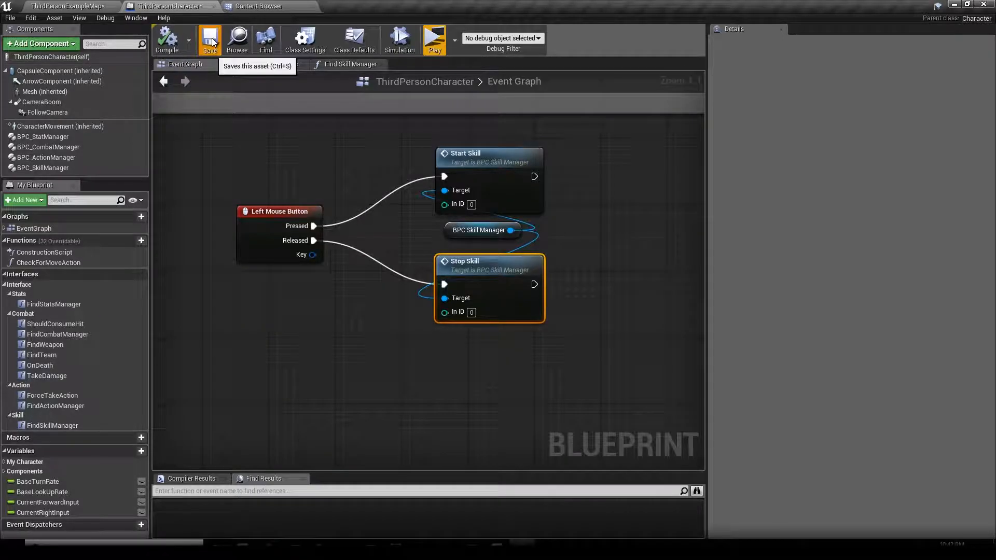
Save the character blueprint and open the PFB_GenericProjectile skill blueprint from Learn New Skill's class
click(433, 38)
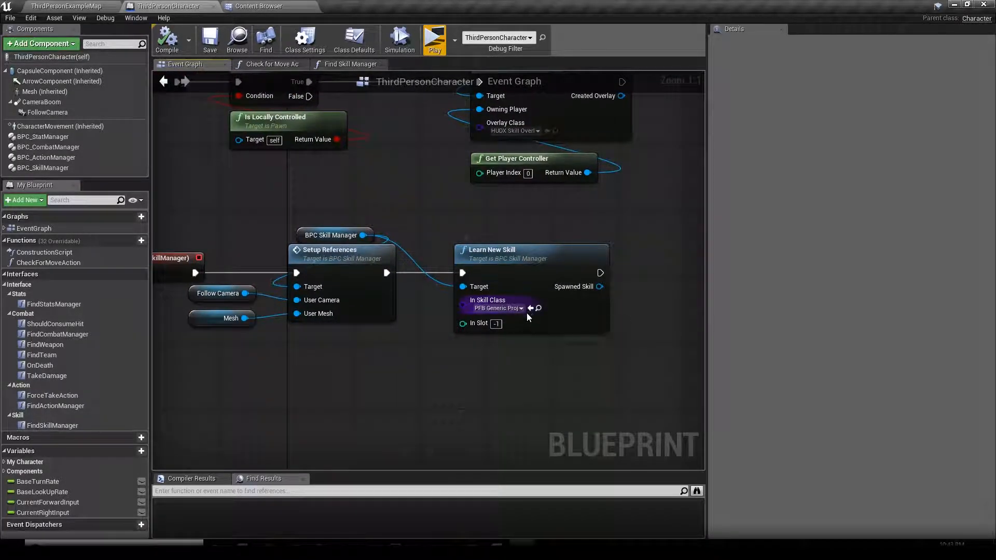
click(538, 308)
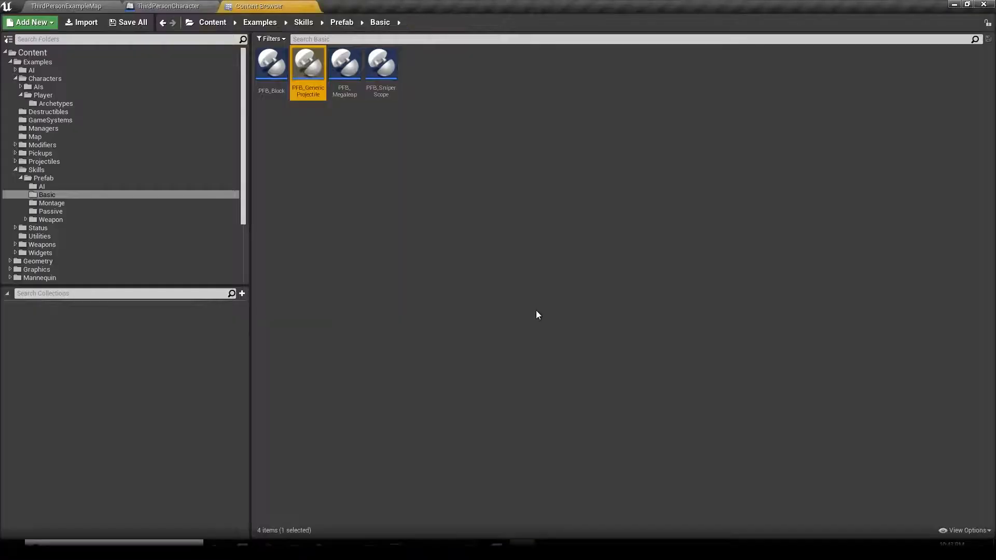
double_click(309, 63)
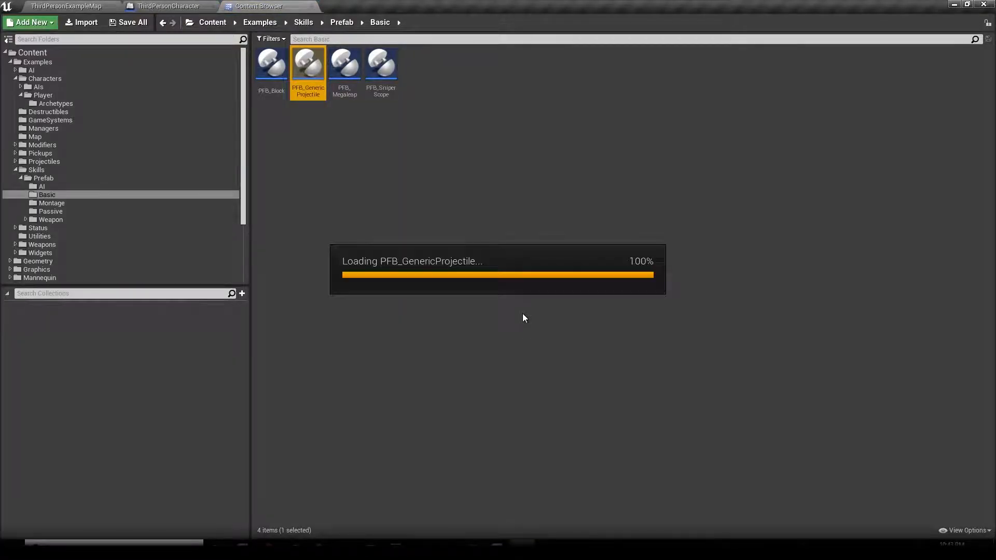
double_click(307, 63)
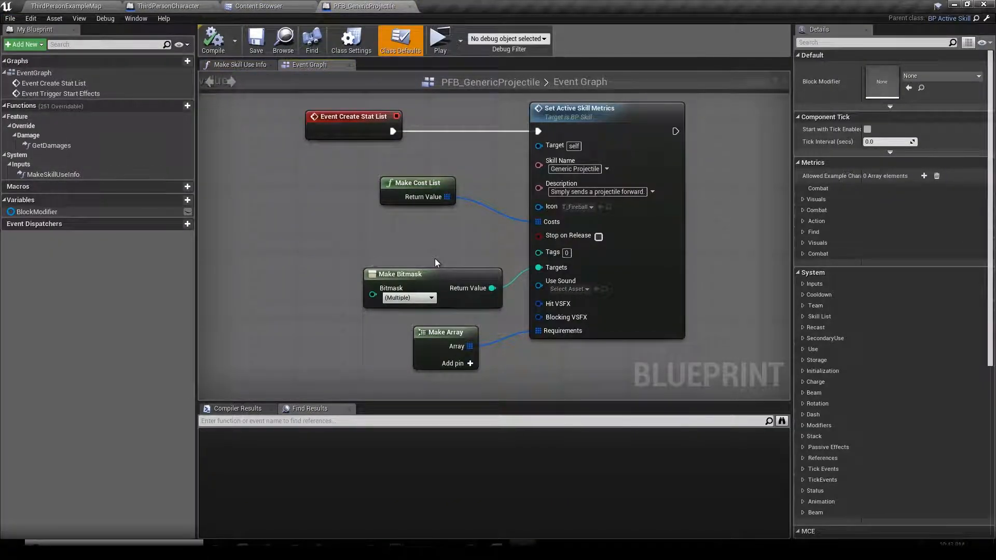
scroll(down, 3)
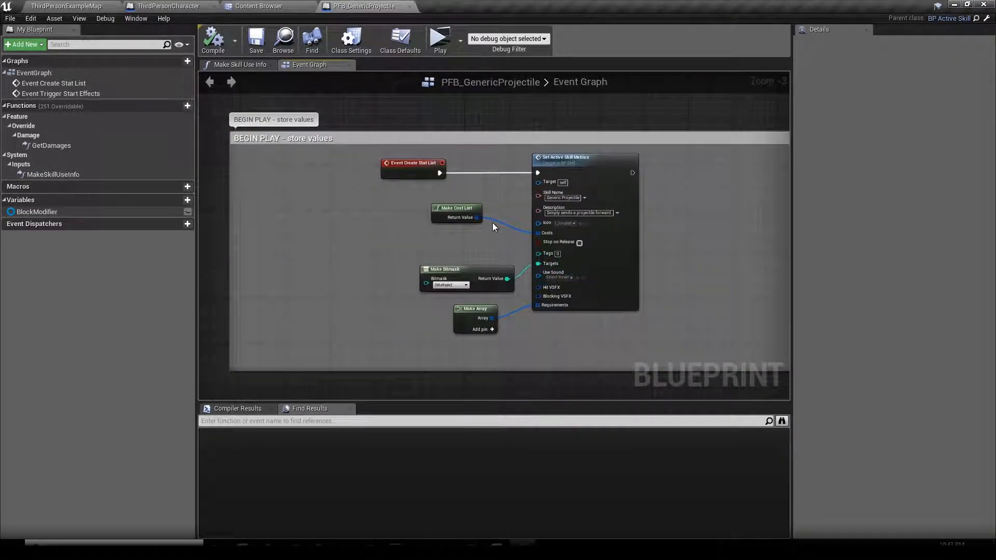
scroll(down, 3)
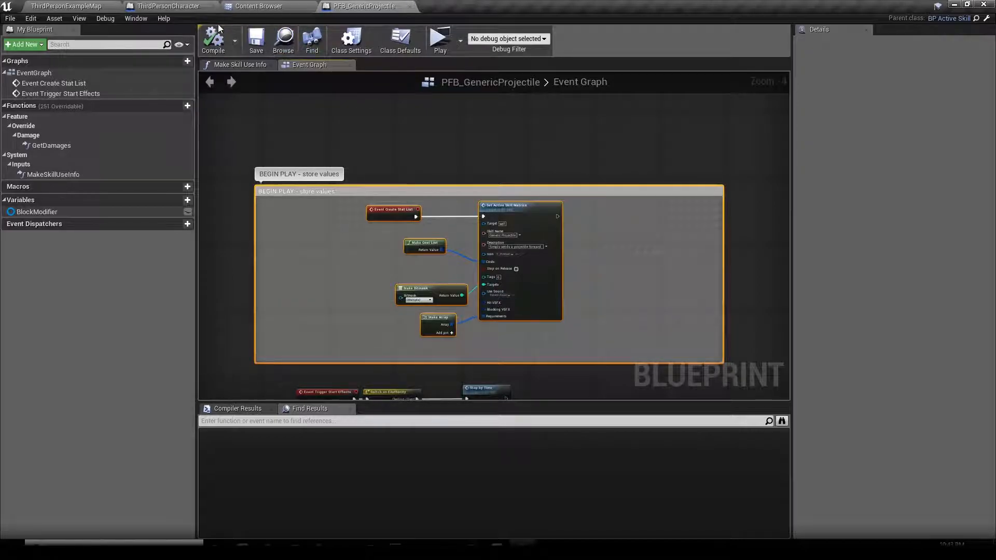
click(168, 6)
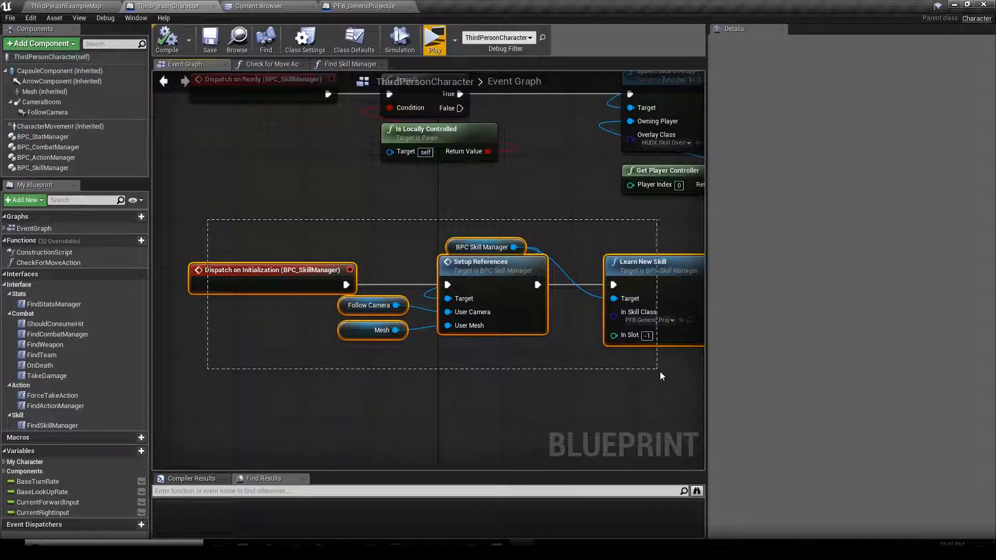
click(363, 6)
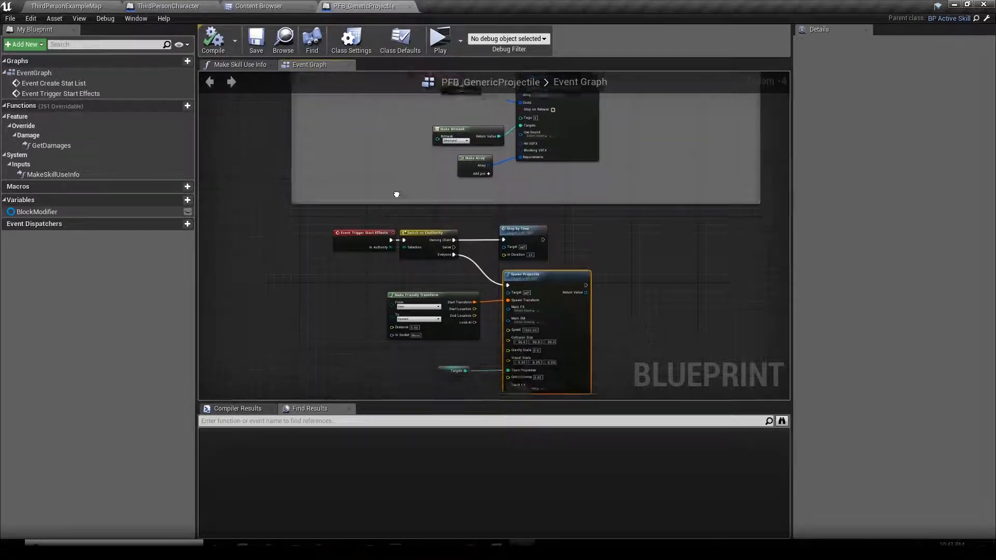
scroll(up, 3)
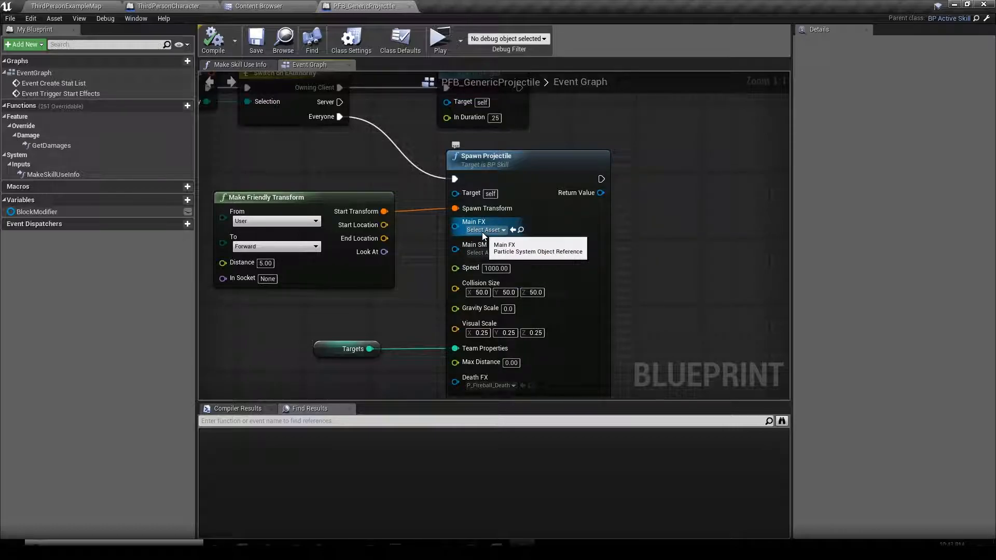
Set Spawn Projectile's Main FX to P_Fireball, save, and launch a game preview
click(485, 229)
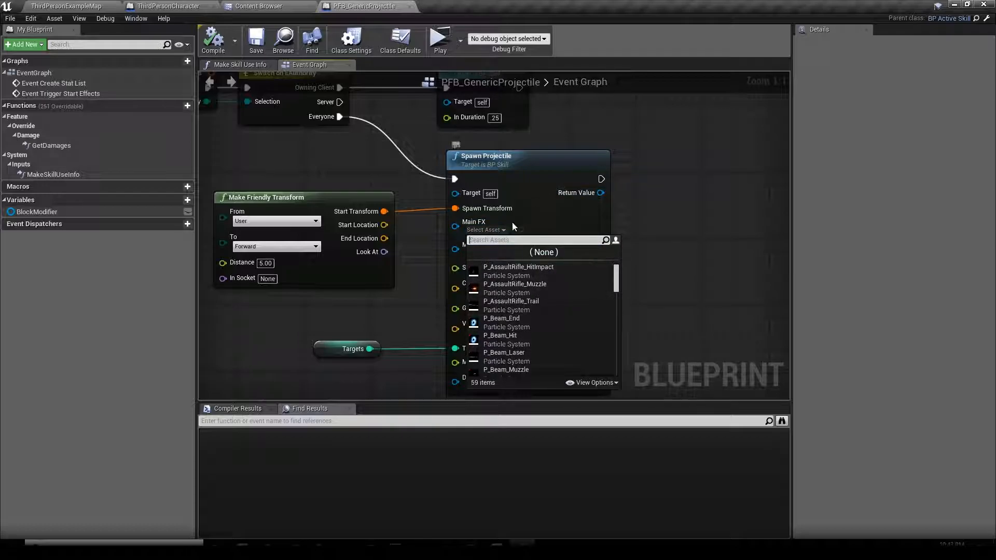
text(fireball)
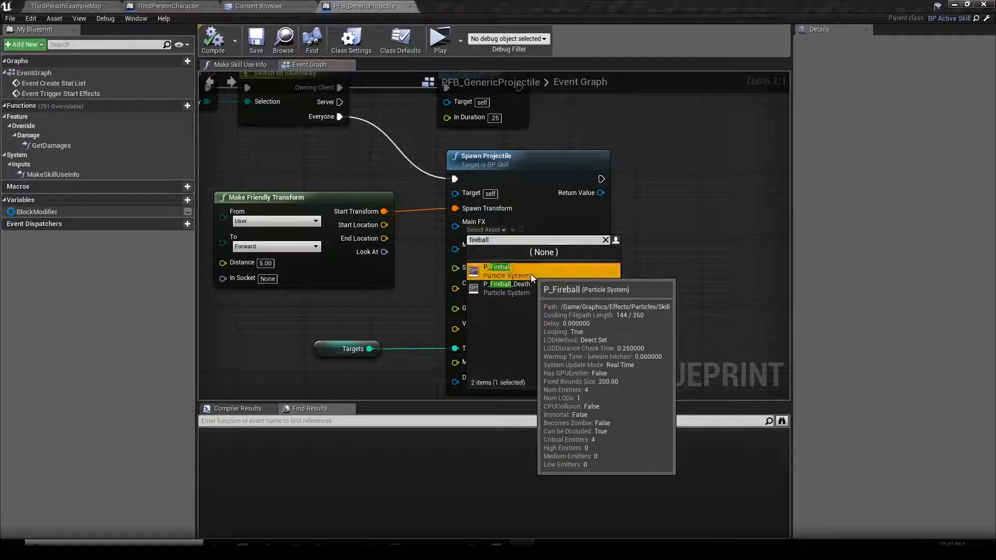
click(255, 39)
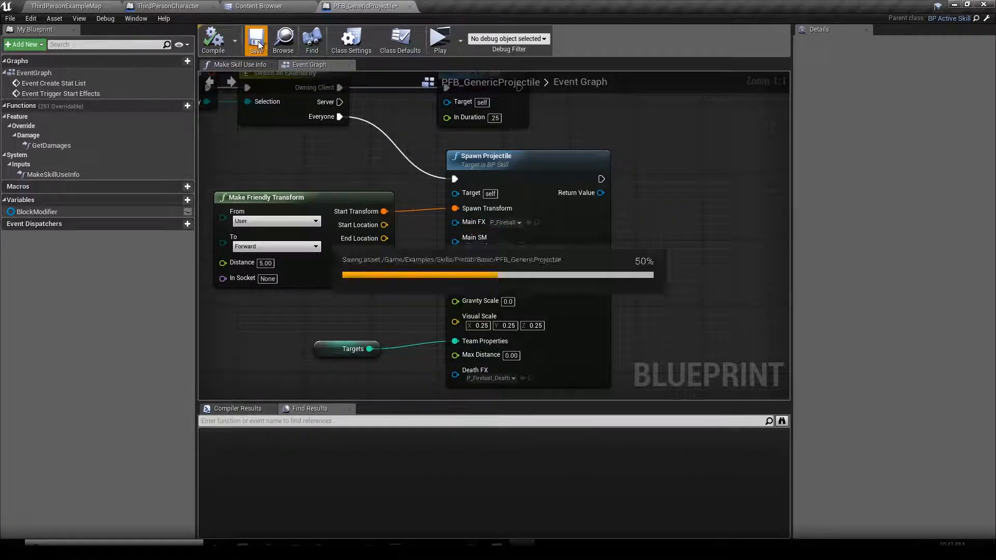
click(440, 37)
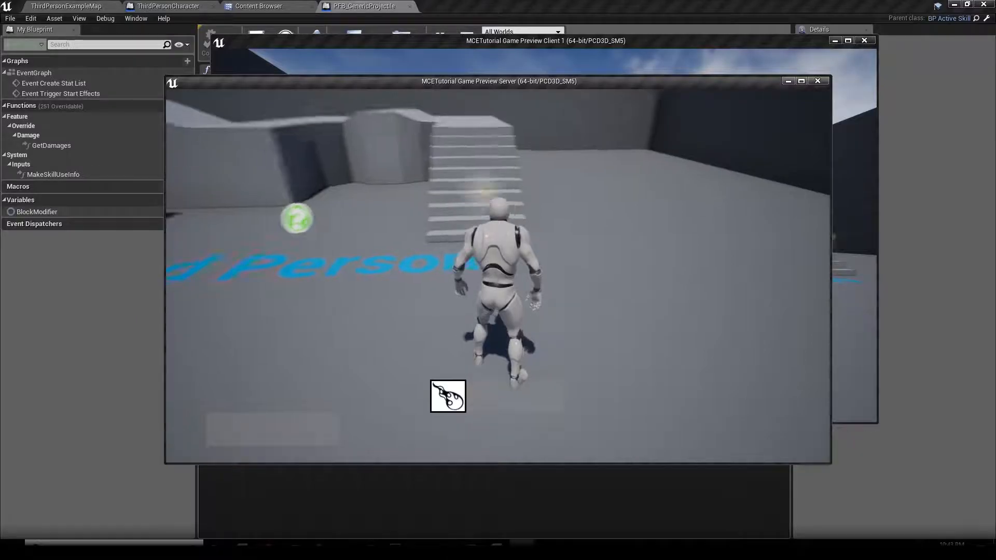